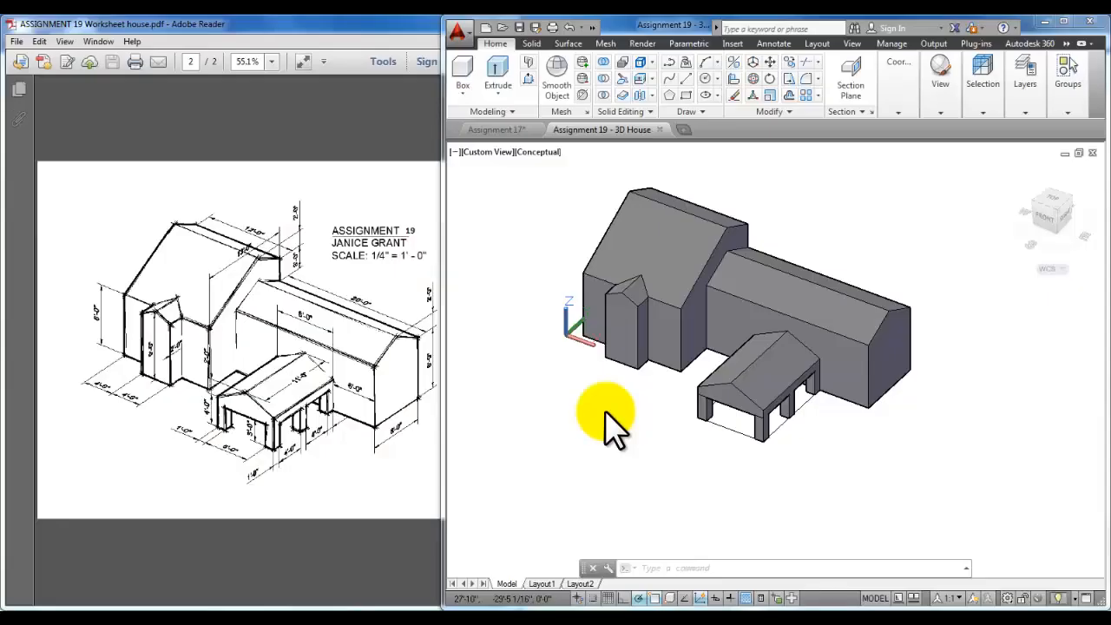
mouse_move(577, 434)
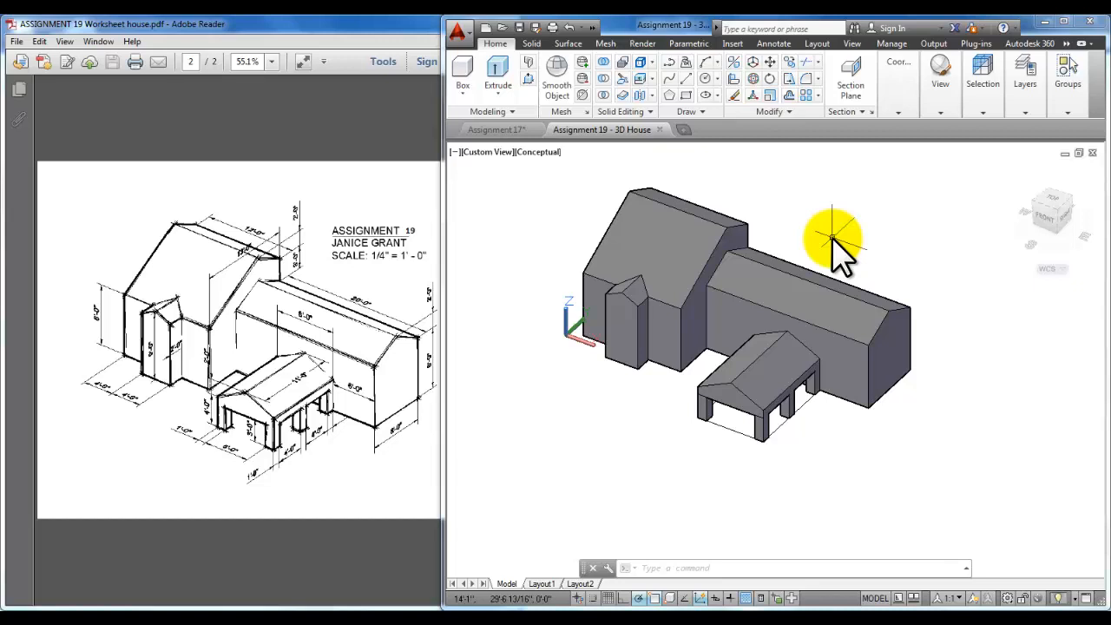
mouse_move(829, 248)
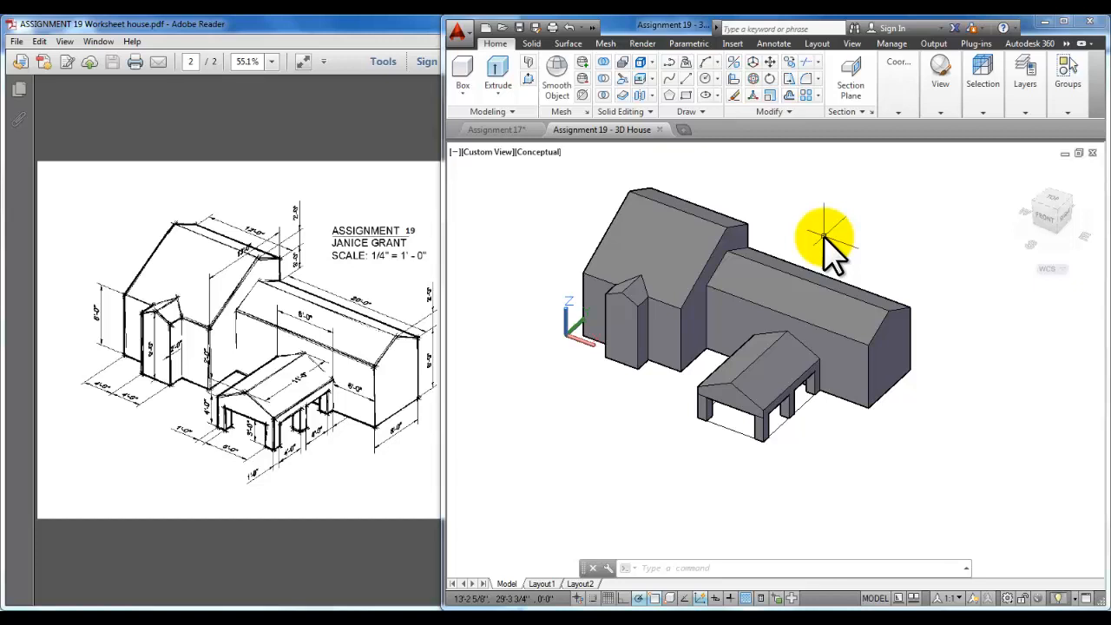
mouse_move(837, 234)
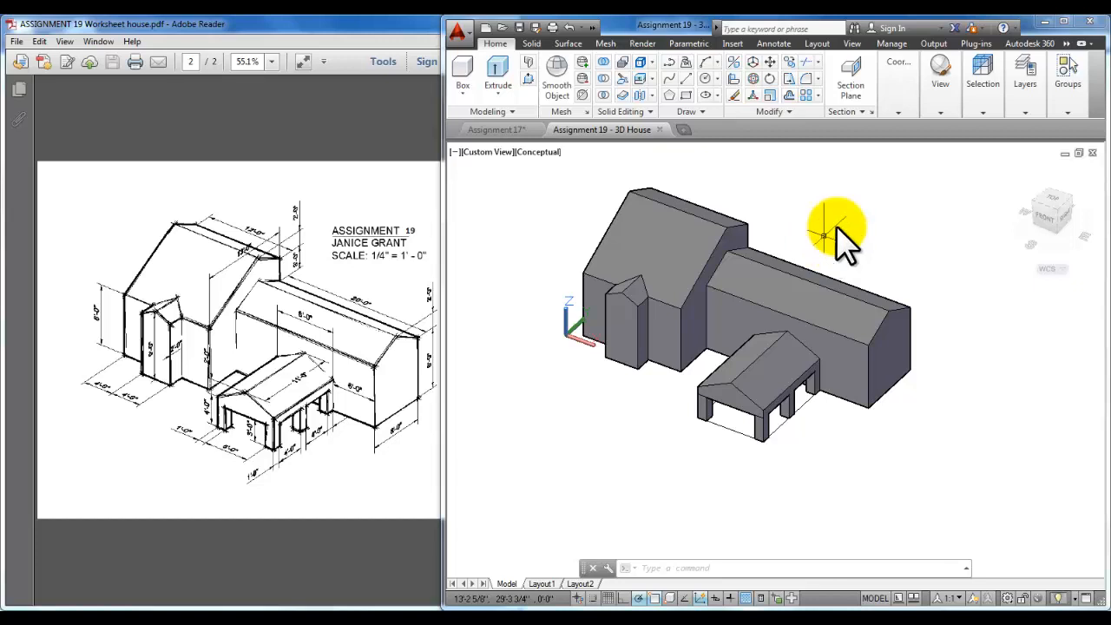
Open the visual styles gallery from the Home tab's View panel.
left_click(940, 74)
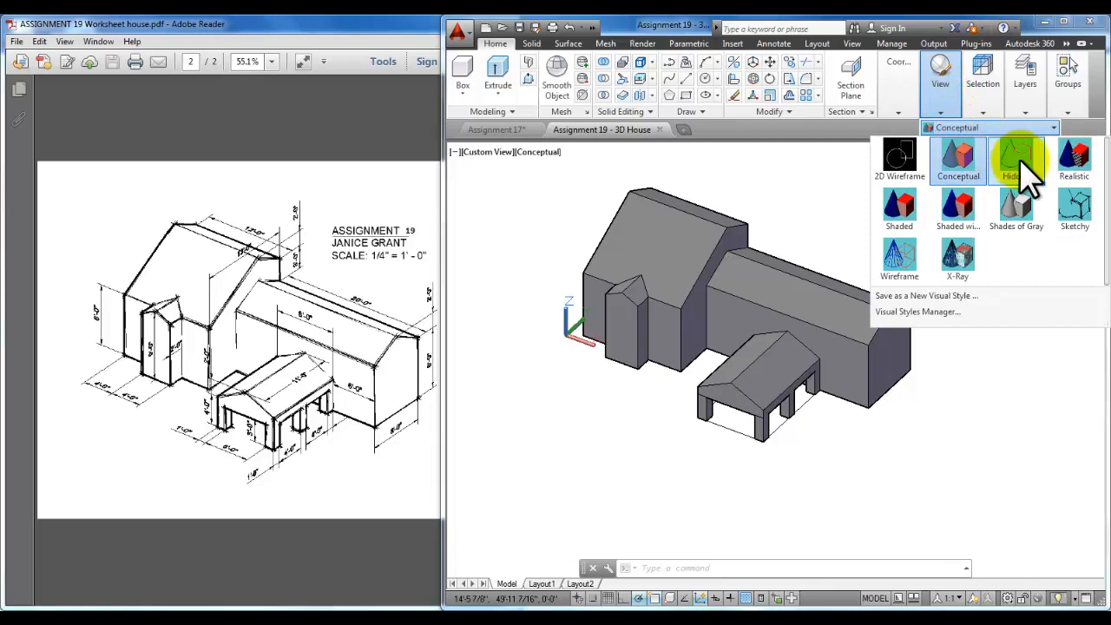
Display the house in the Hidden visual style and review the PDF's assignment notes.
left_click(1015, 159)
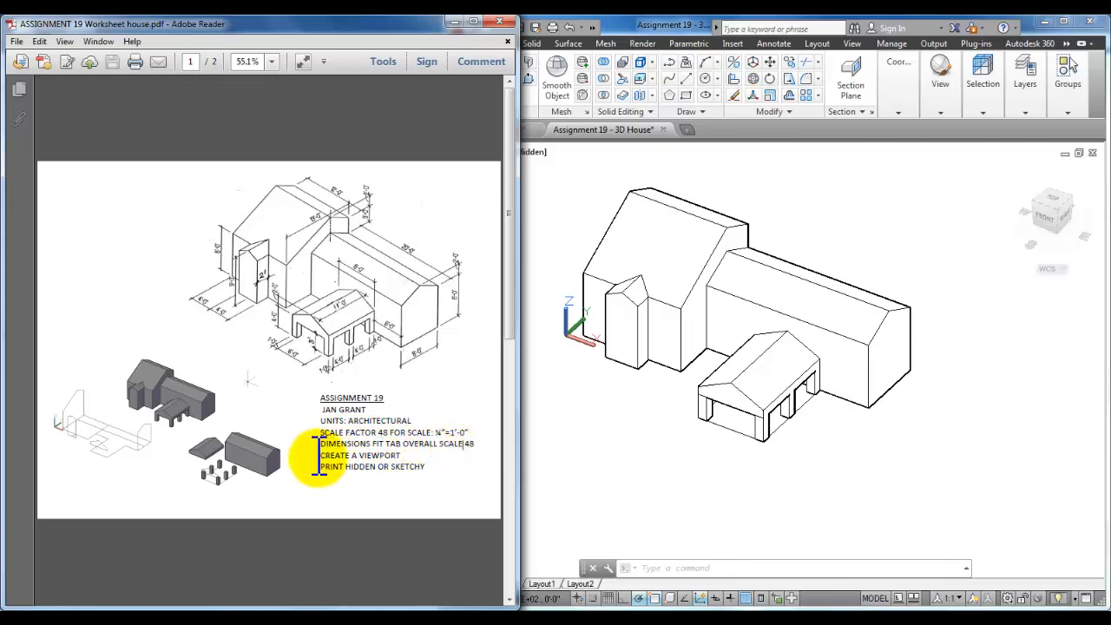
double_click(359, 455)
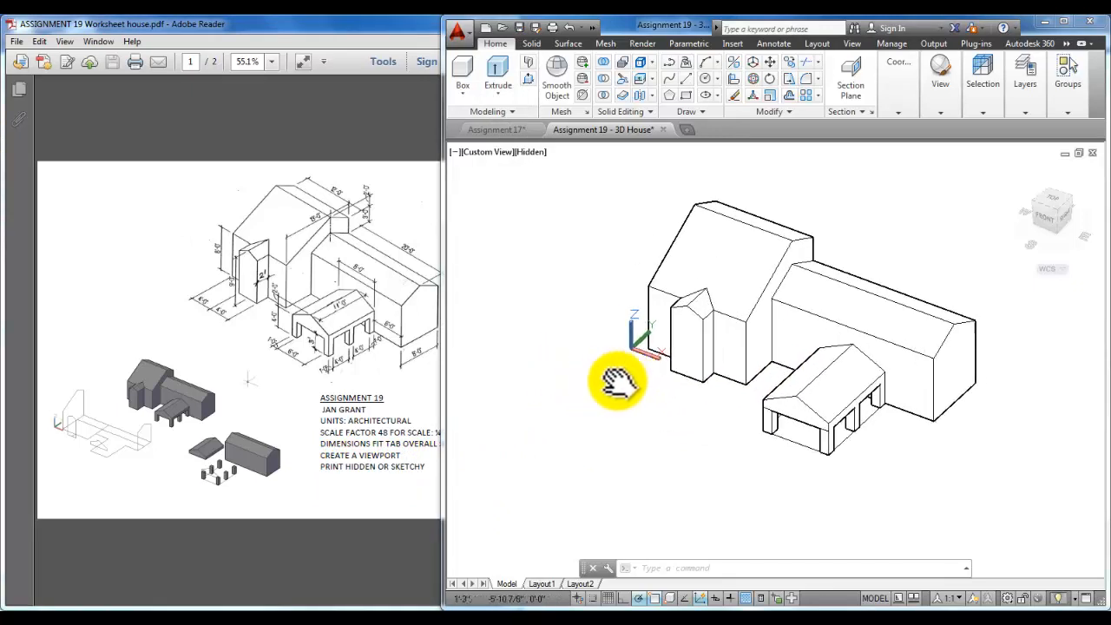
Pan the house back to the viewport centre and bring up the View ribbon tab.
left_click_drag(616, 382, 586, 373)
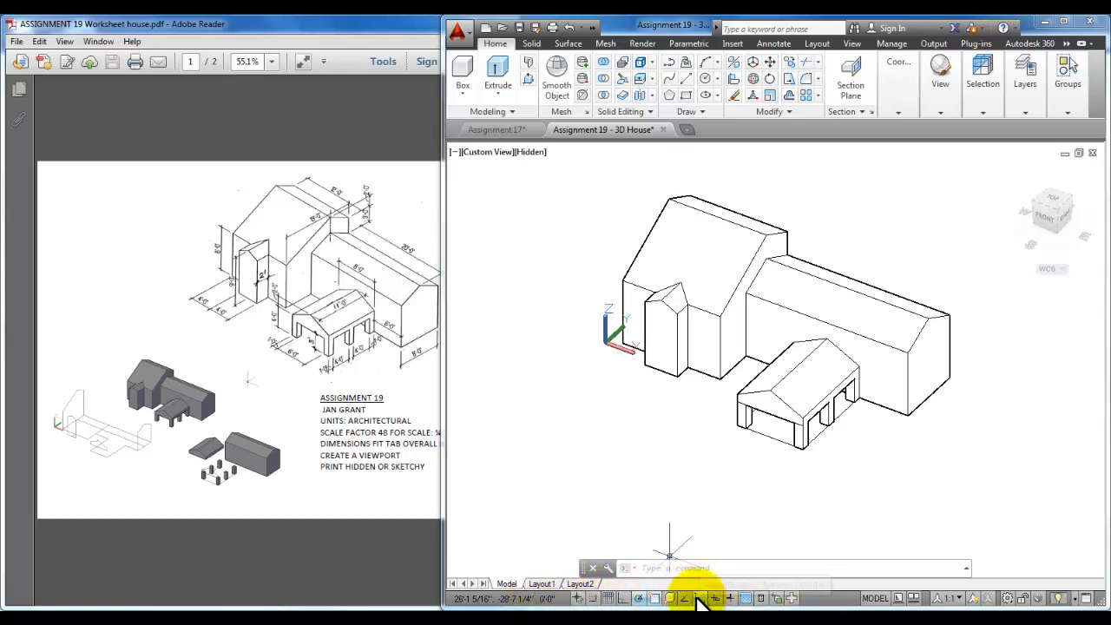
mouse_move(700, 598)
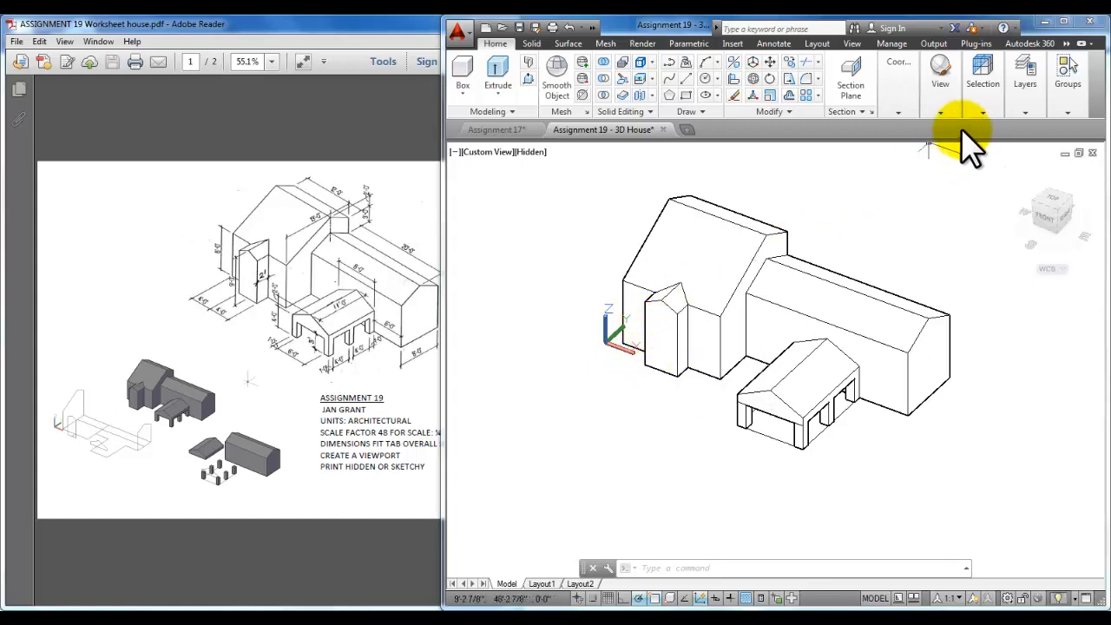
left_click(852, 43)
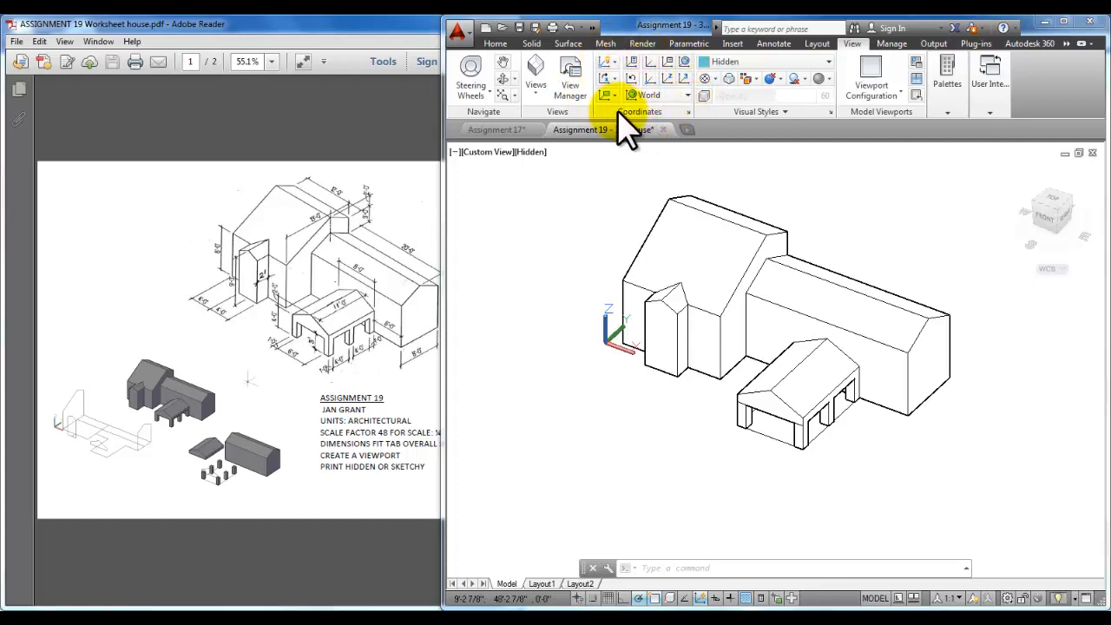
Use Face UCS to align the coordinate system to the house's front wall.
left_click(607, 95)
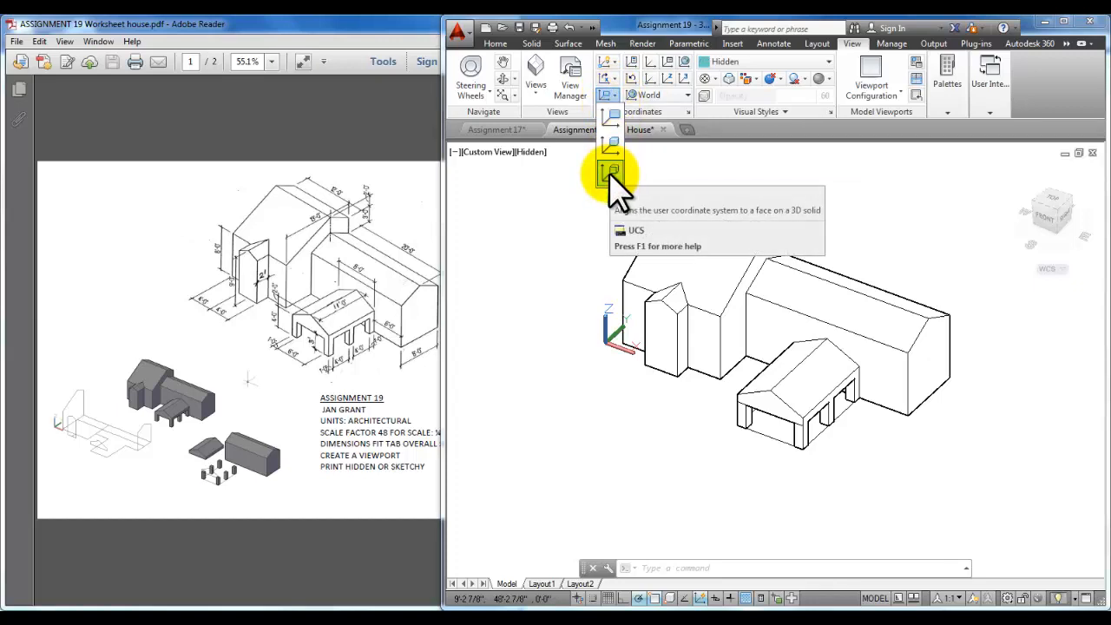
mouse_move(610, 171)
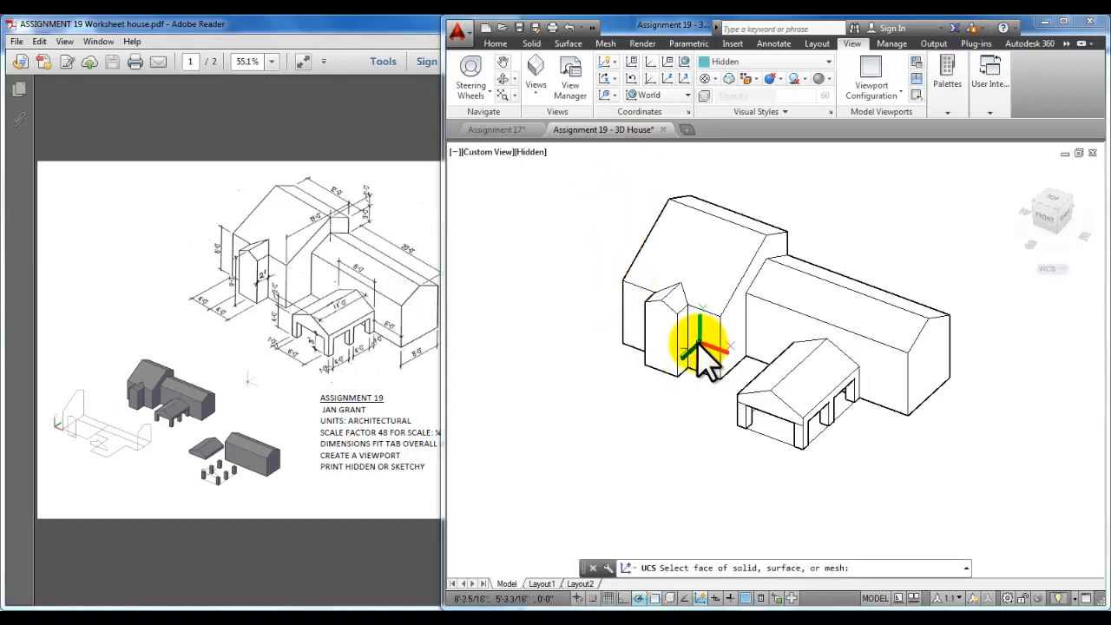
left_click(703, 347)
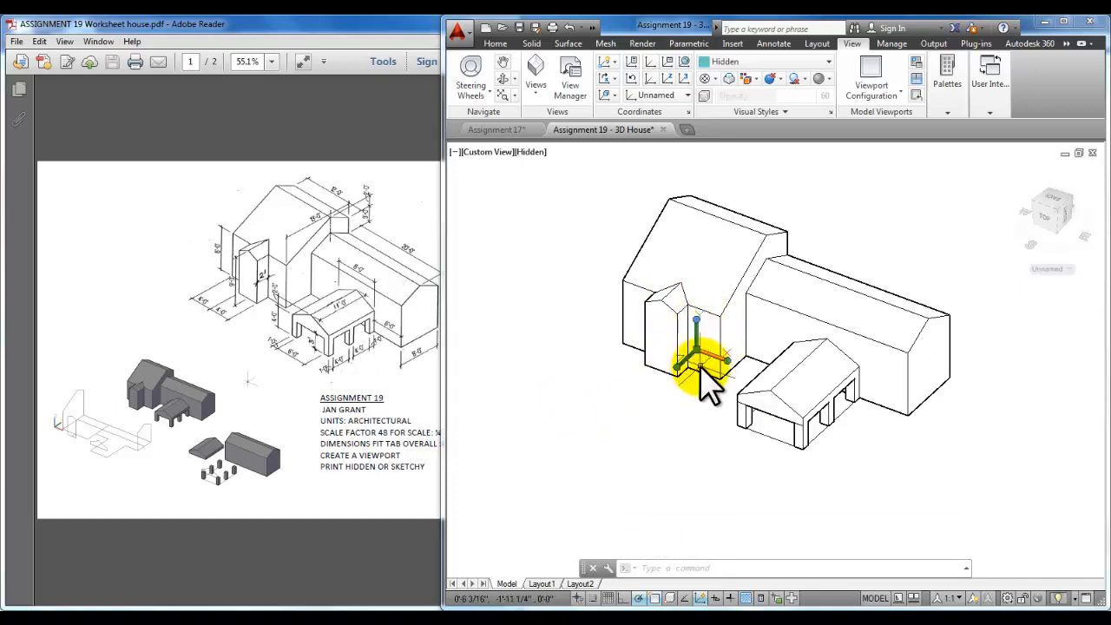
Realign the UCS onto the long wing's right-hand gable end face.
left_click(698, 360)
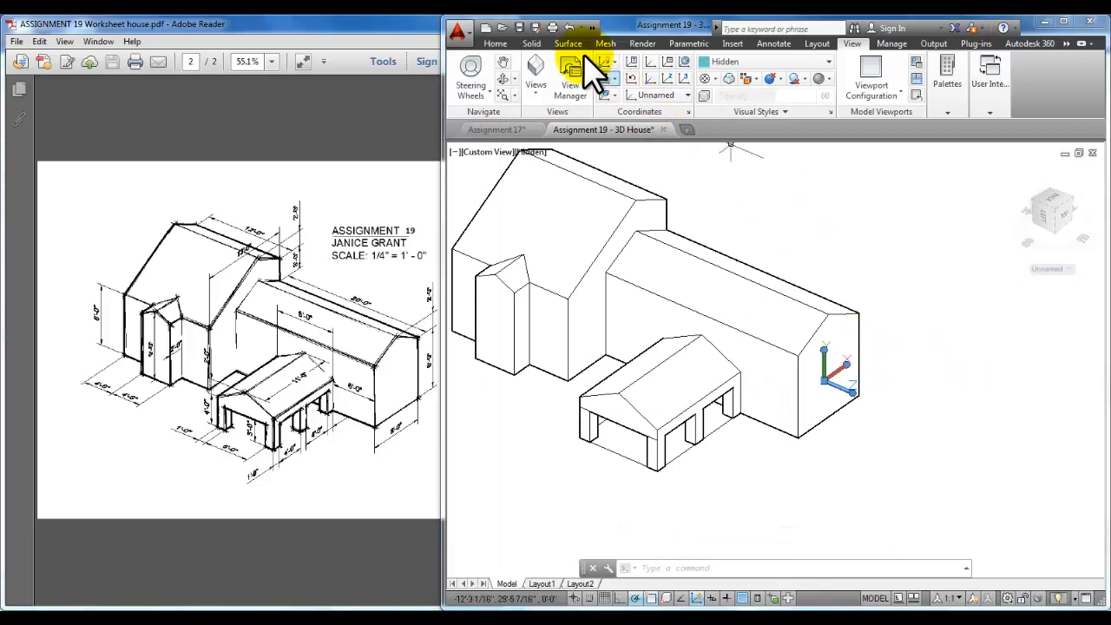
Begin the 8'-0" gable wall height dimension using the Annotate tools.
left_click(773, 44)
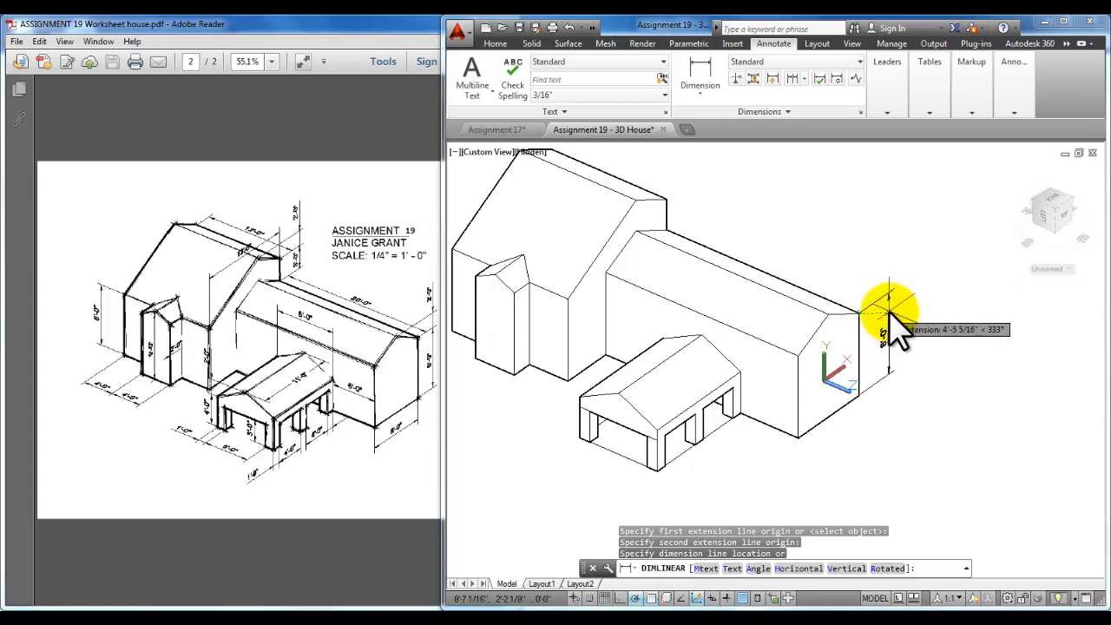
left_click(887, 317)
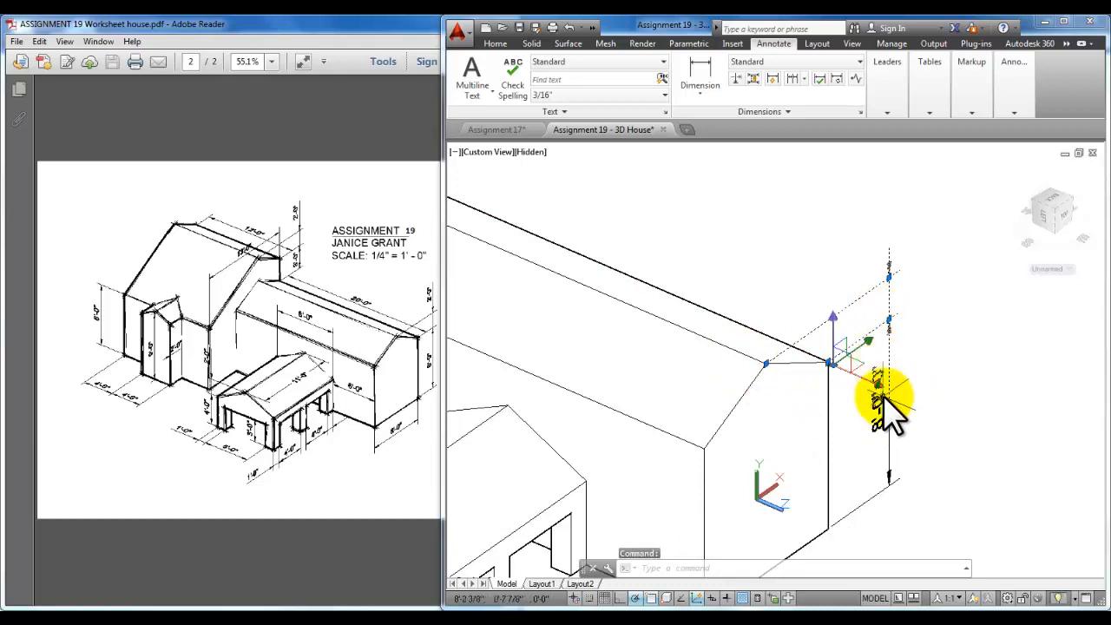
mouse_move(833, 442)
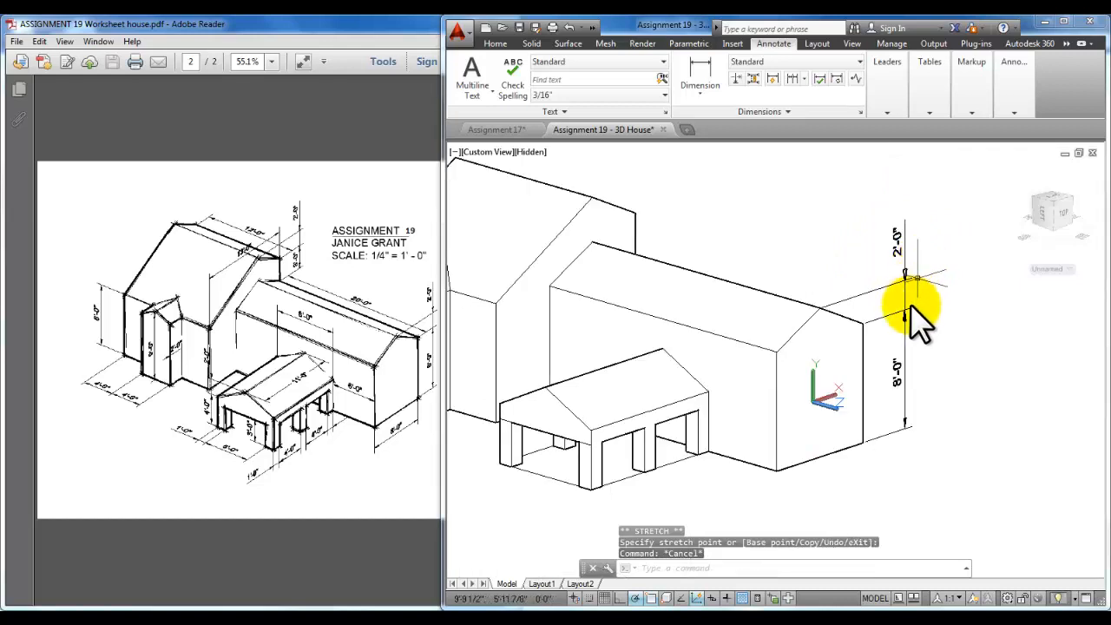
mouse_move(777, 373)
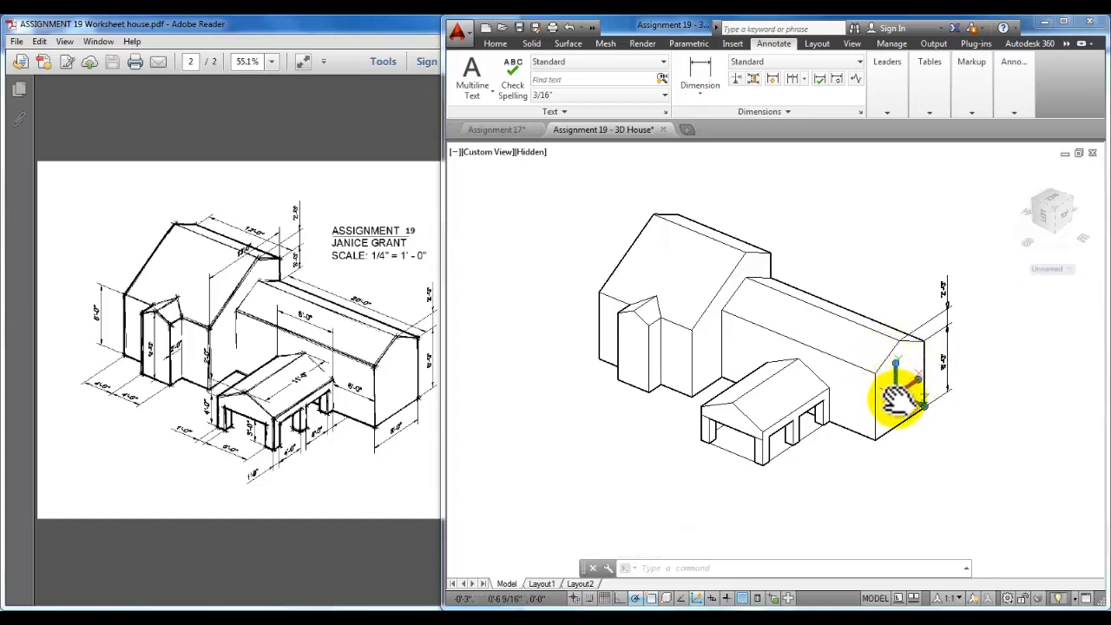
Move the UCS onto the tall section's roof and dimension its edge at 12'-0".
left_click_drag(894, 400, 746, 286)
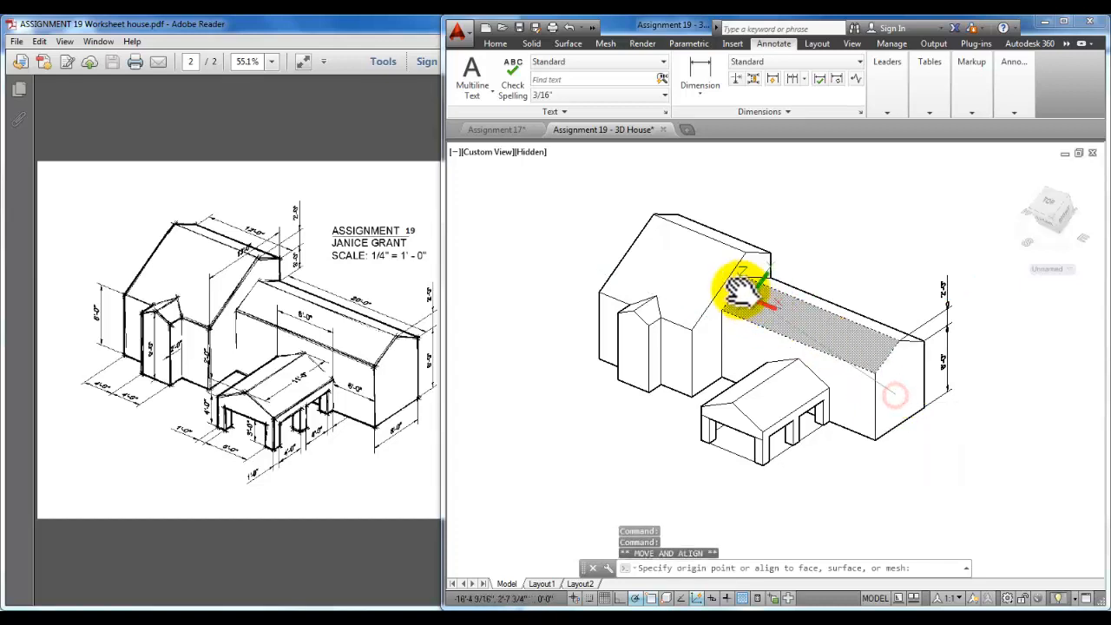
left_click_drag(742, 286, 690, 317)
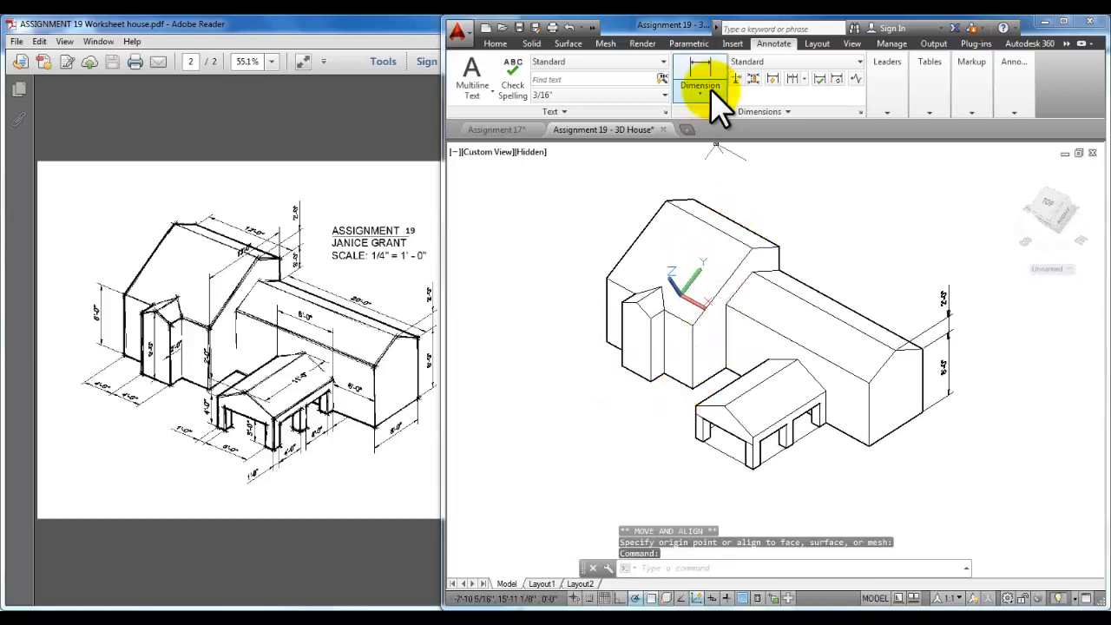
left_click(700, 74)
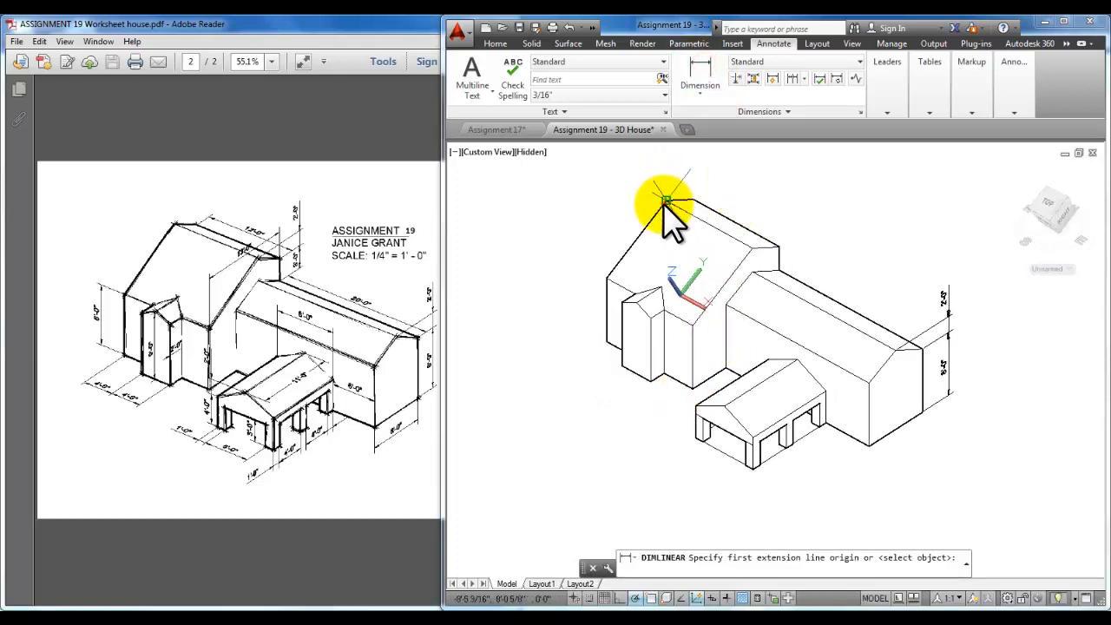
left_click(667, 201)
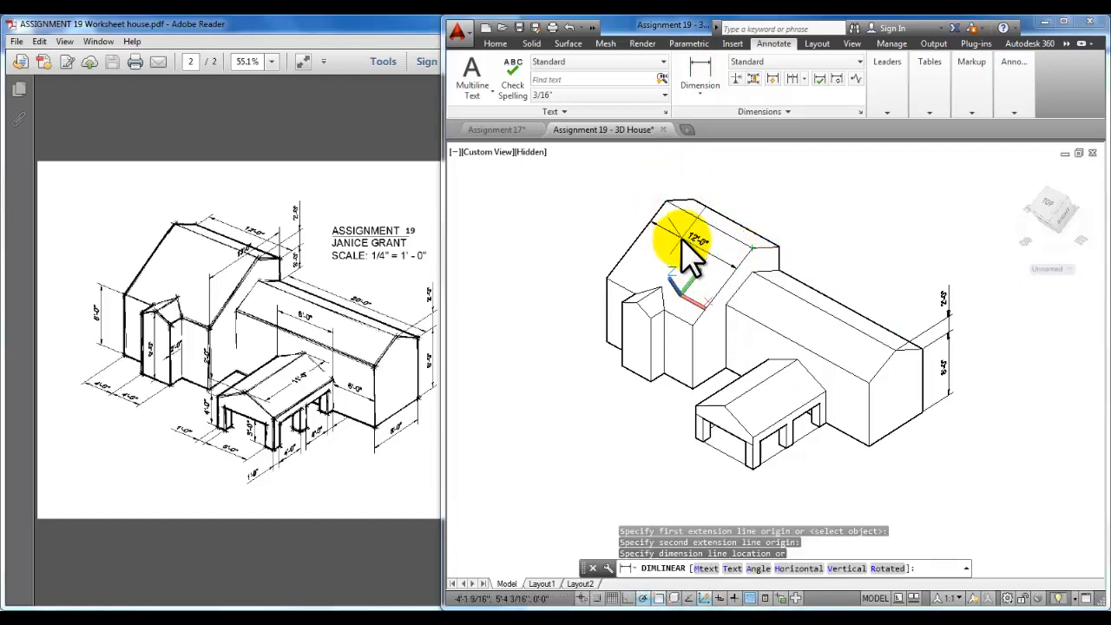
left_click(725, 269)
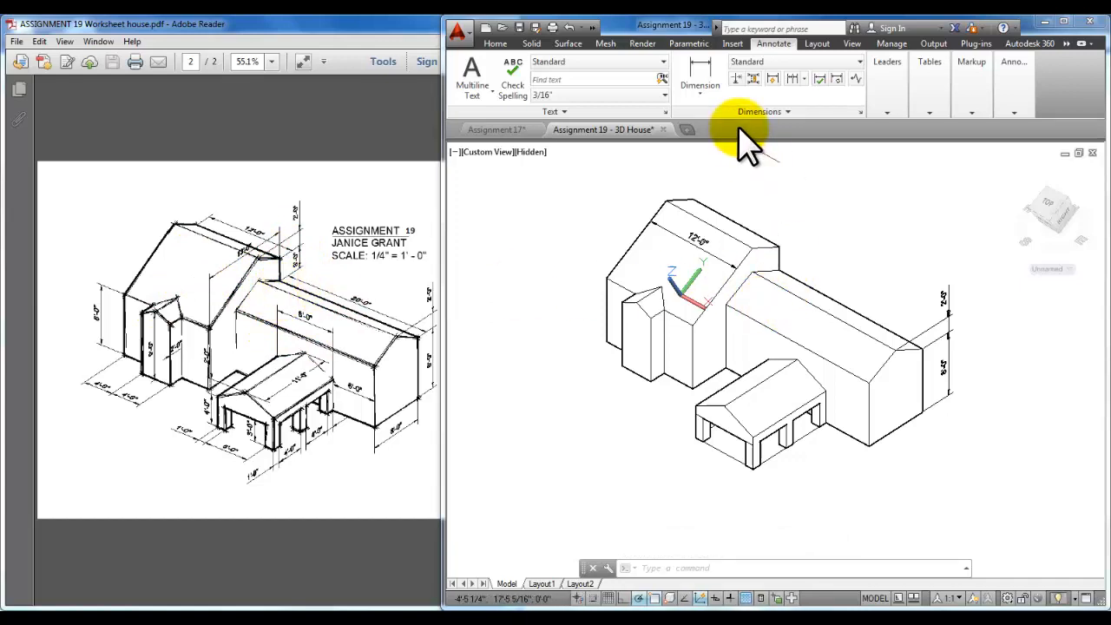
Place the UCS on the long roof face and add a 20'-0" dimension along it.
left_click(700, 69)
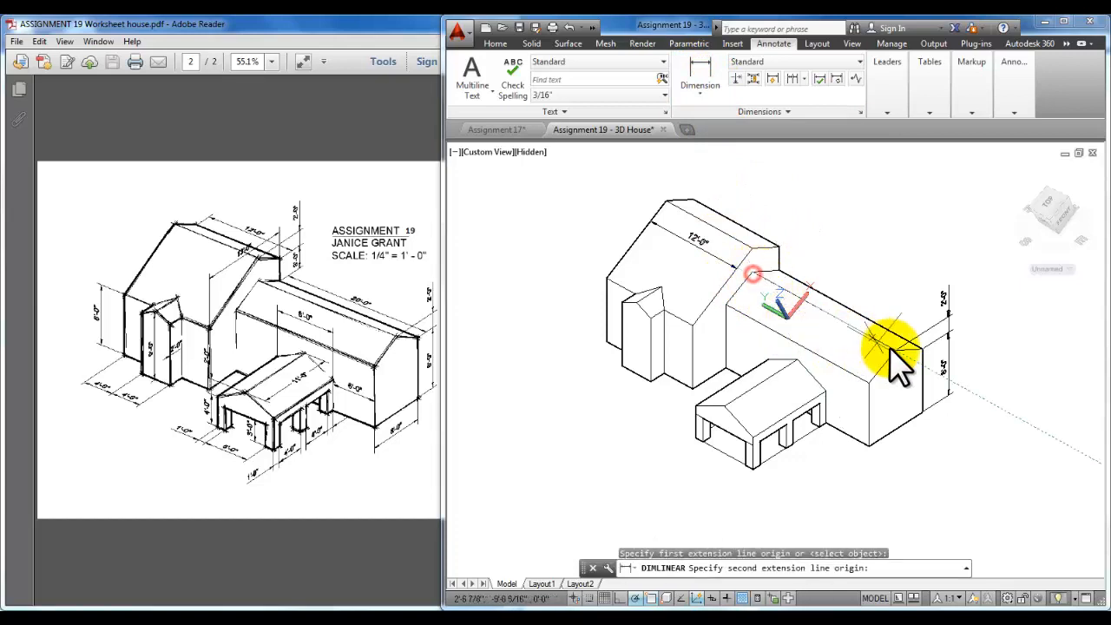
left_click(899, 356)
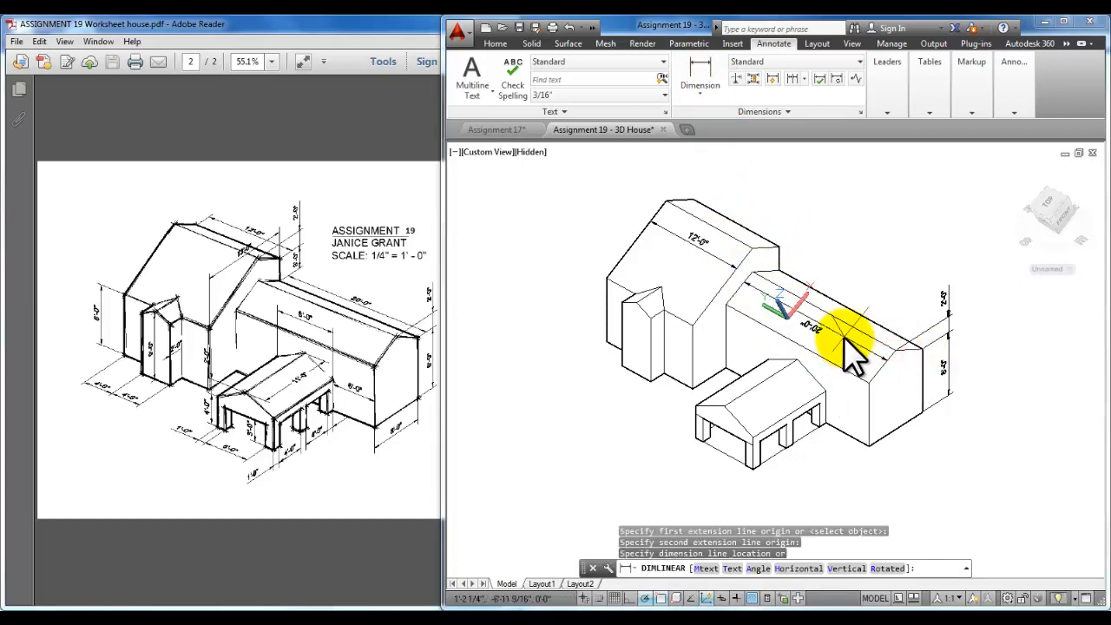
mouse_move(894, 287)
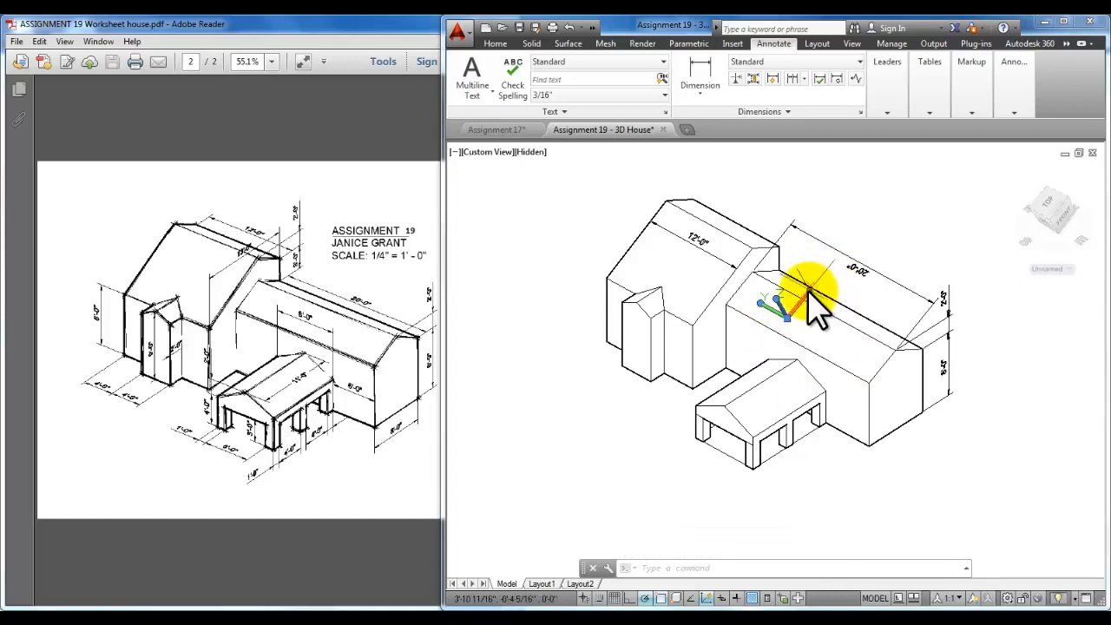
left_click(807, 291)
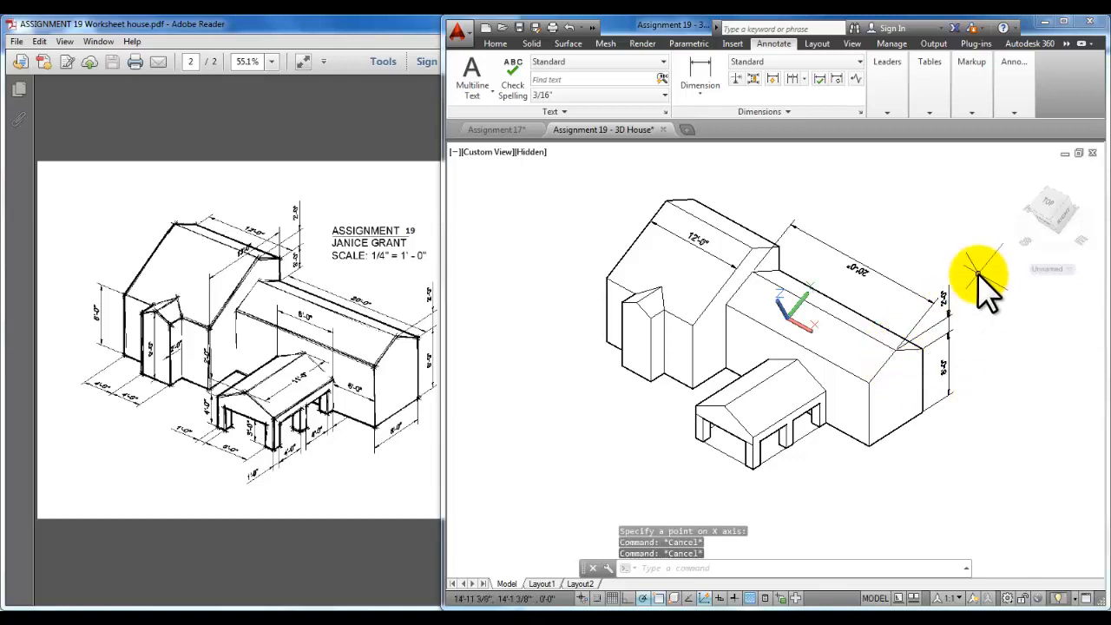
mouse_move(998, 430)
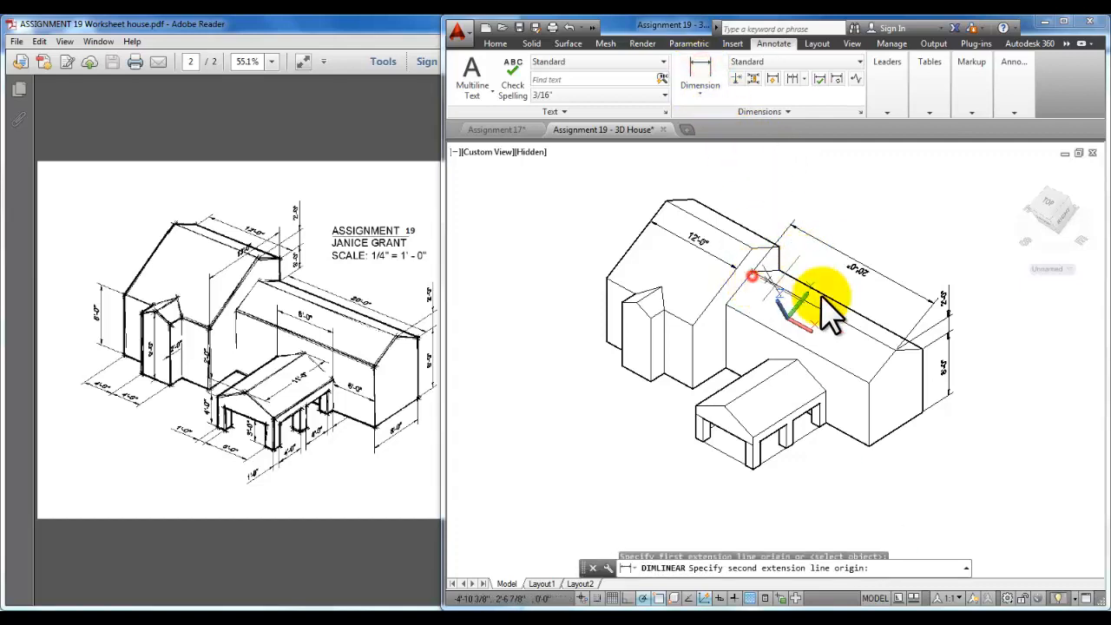
left_click(890, 334)
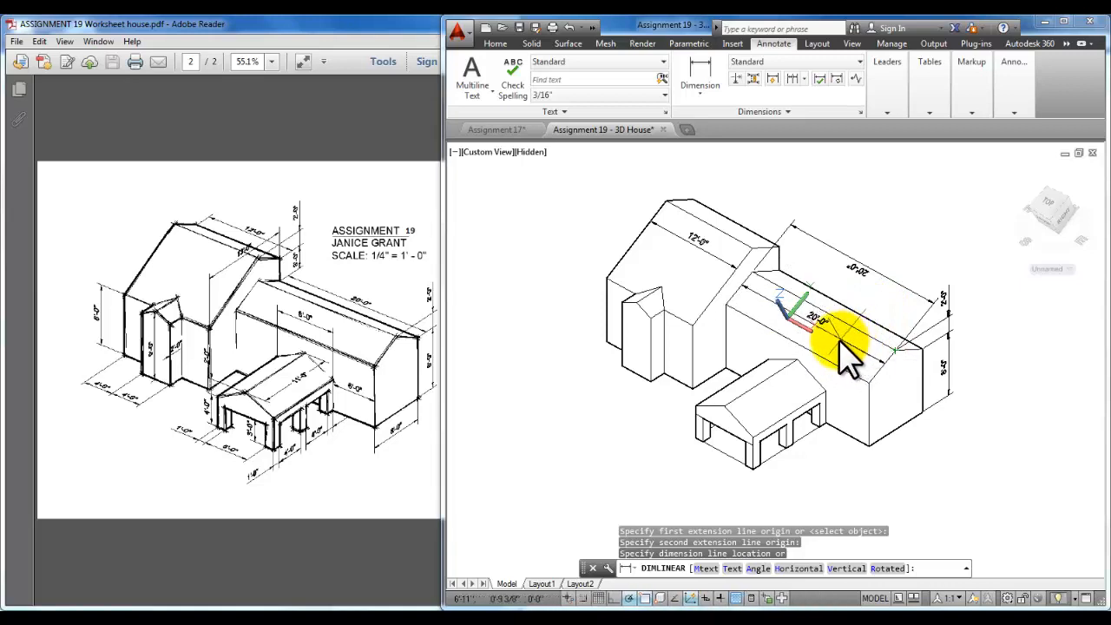
left_click(837, 325)
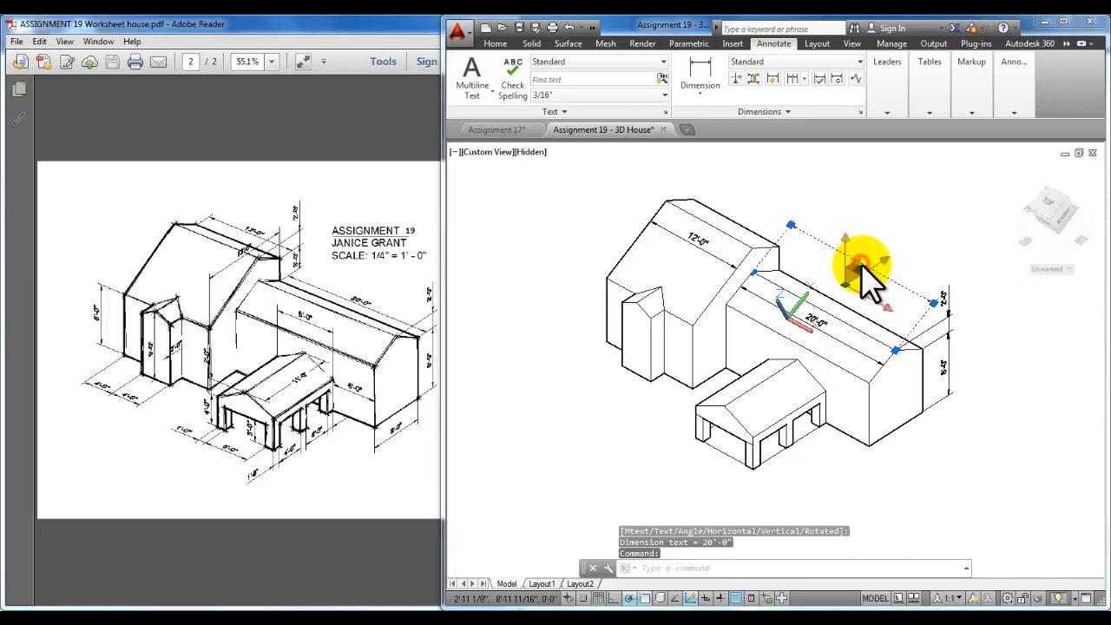
Erase the floating 20'-0" dimension, align the UCS to the porch roof, and dimension it 11'-0".
right_click(864, 265)
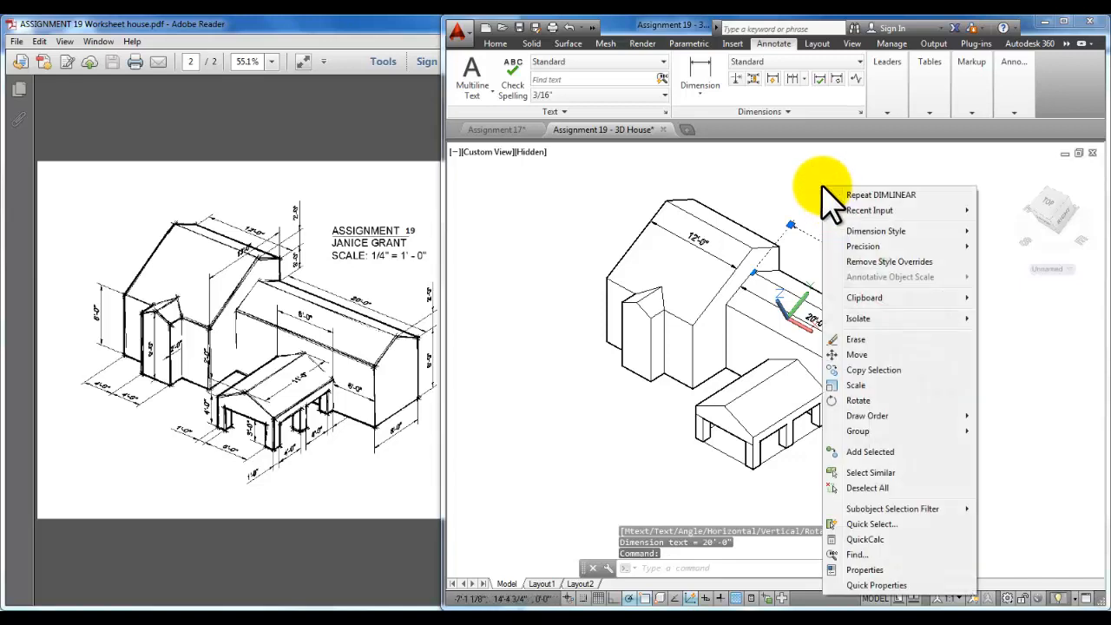
left_click(855, 340)
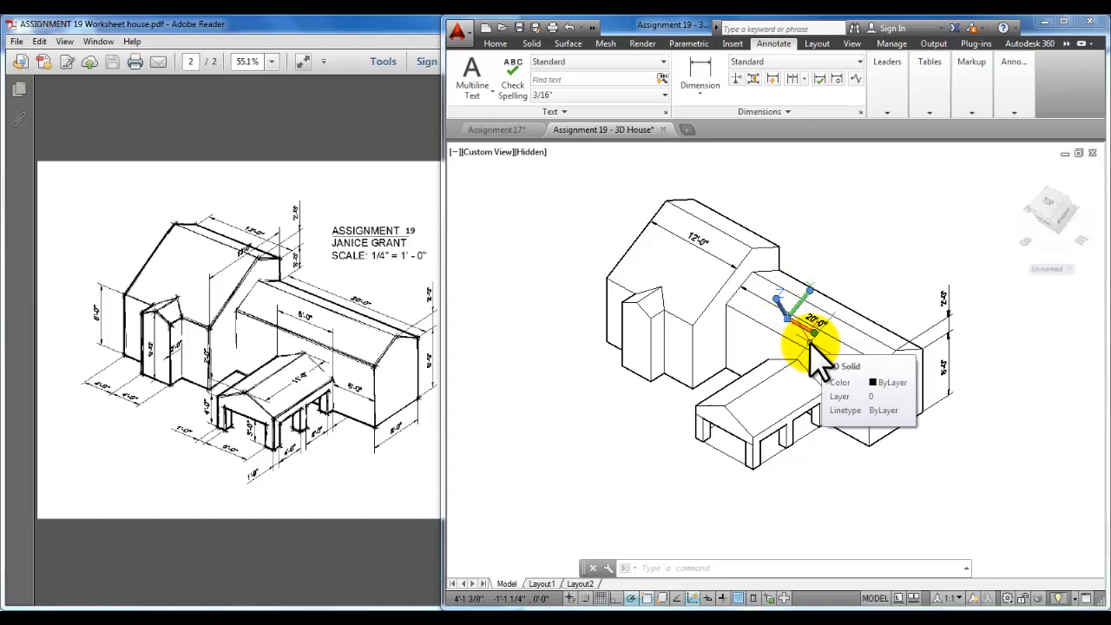
mouse_move(786, 299)
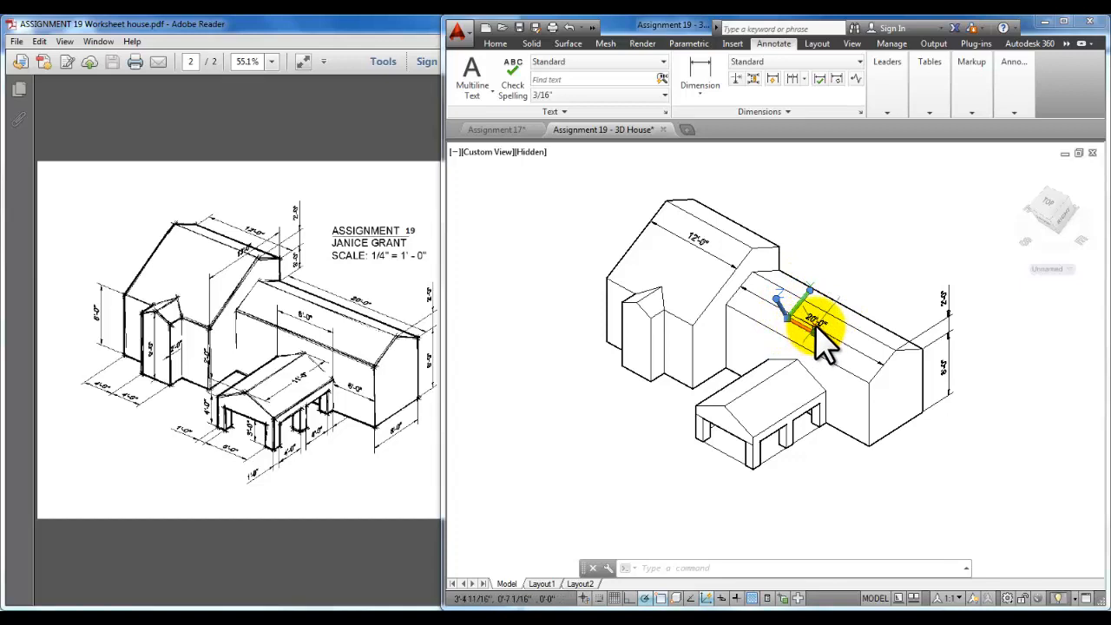
left_click(790, 330)
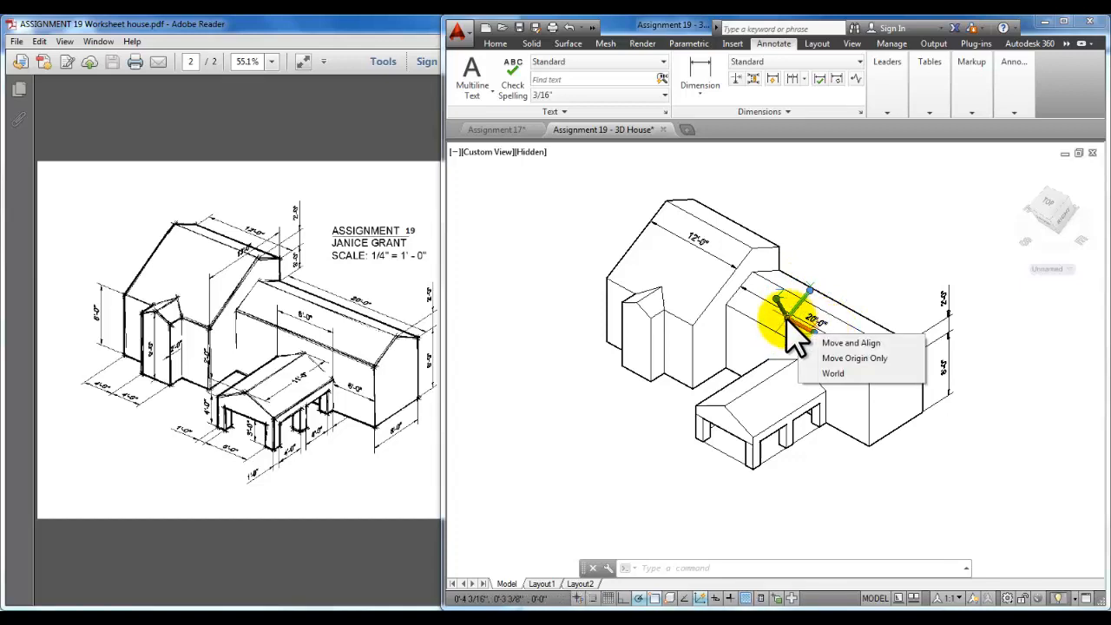
left_click(850, 342)
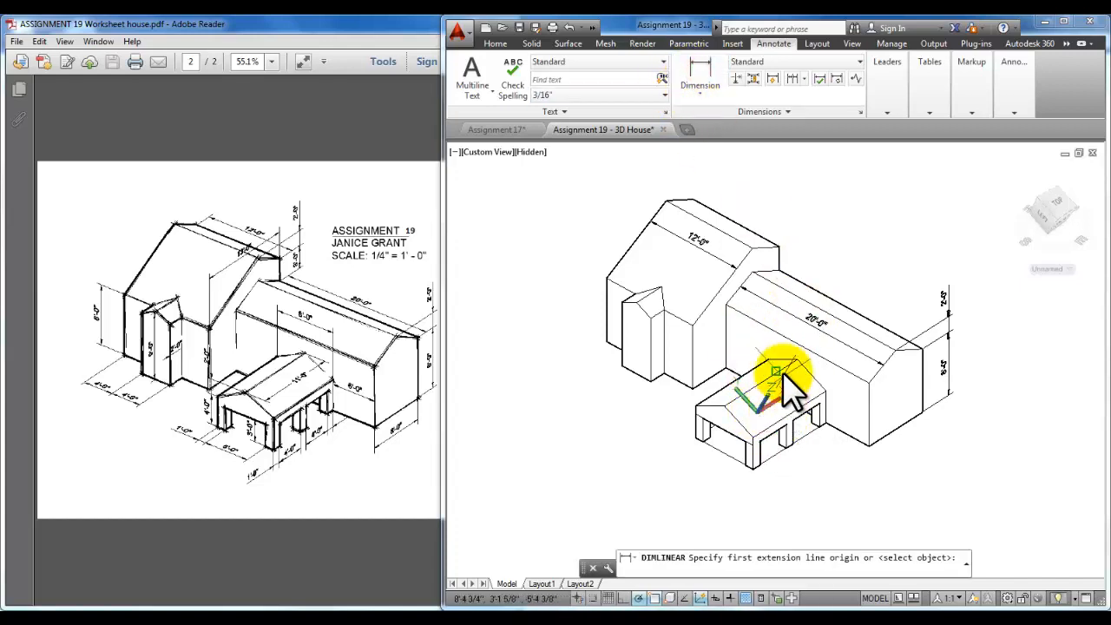
left_click(777, 370)
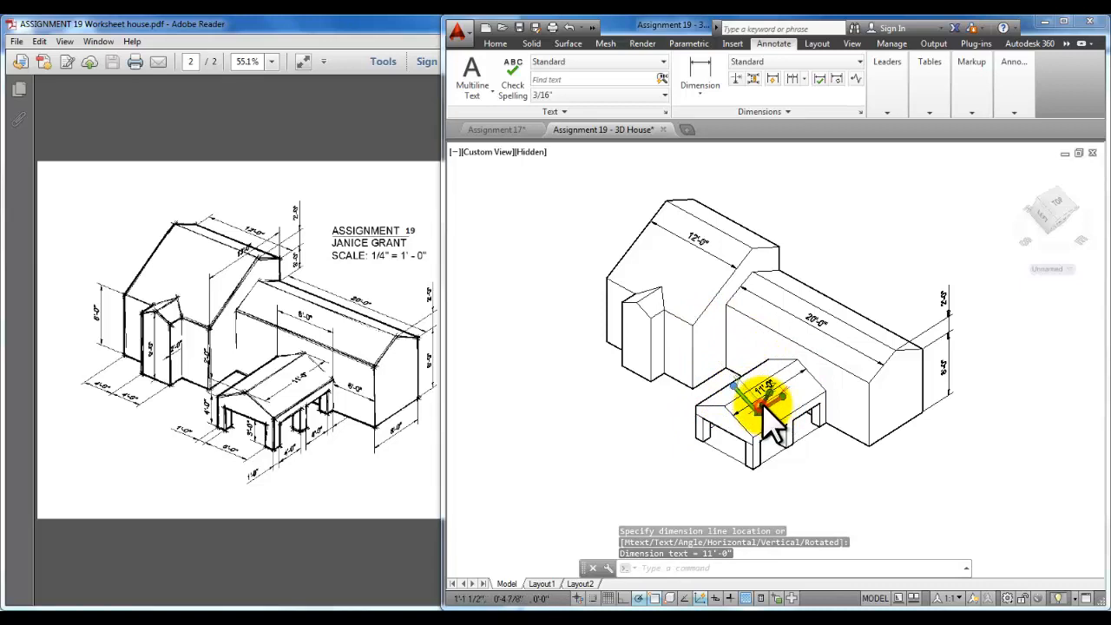
left_click(768, 421)
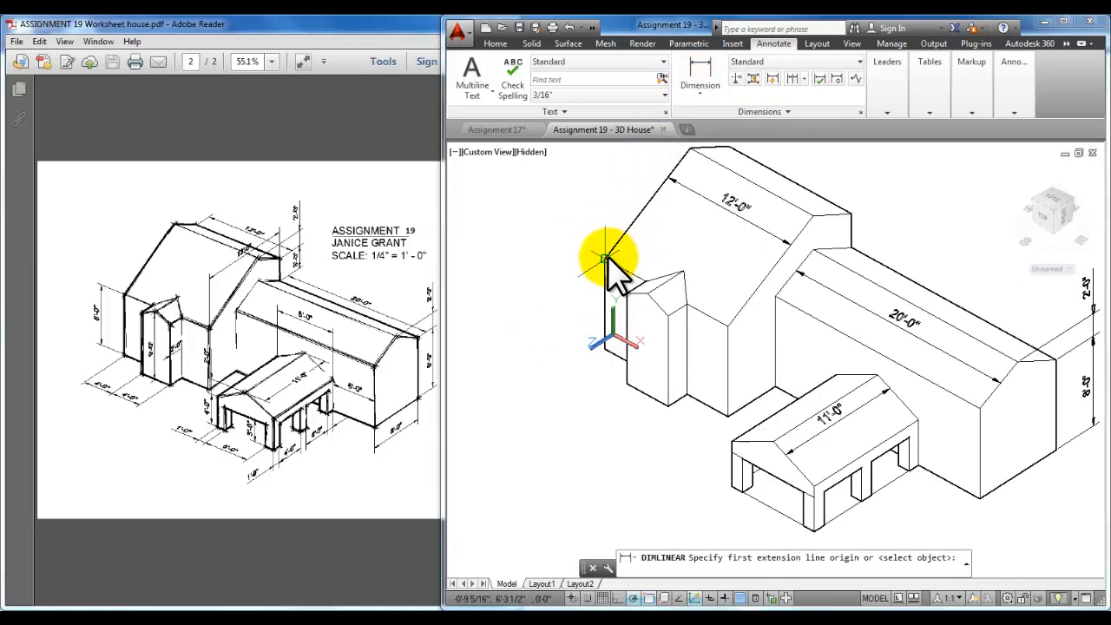
Attempt the 8'-0" main gable wall height dimension, cancelling the misplaced tower one.
left_click(603, 256)
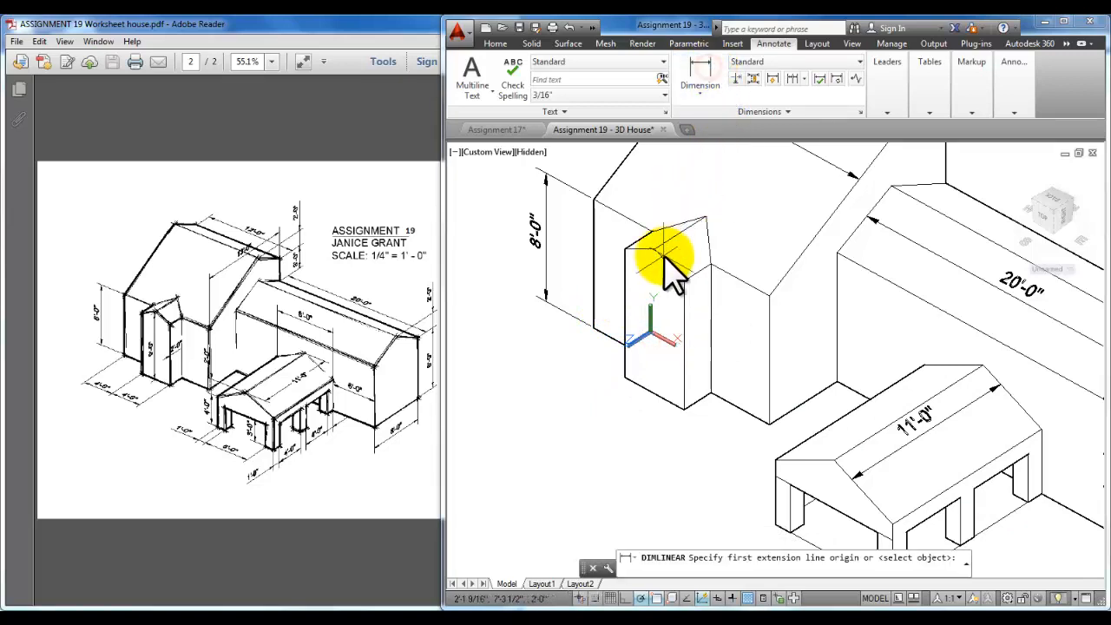
left_click(660, 256)
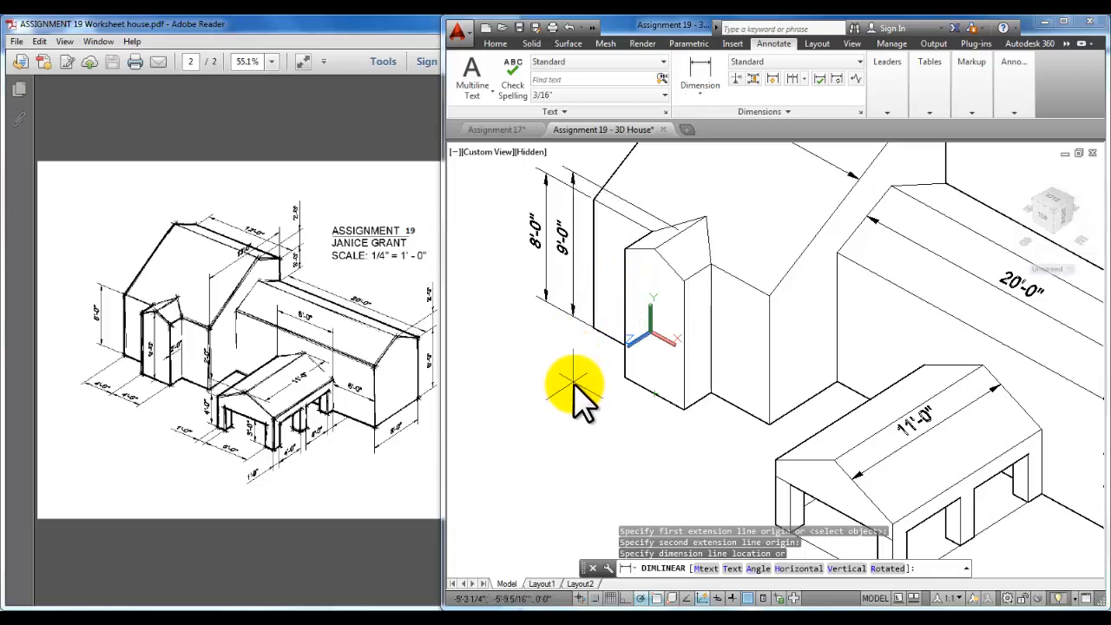
key("Escape")
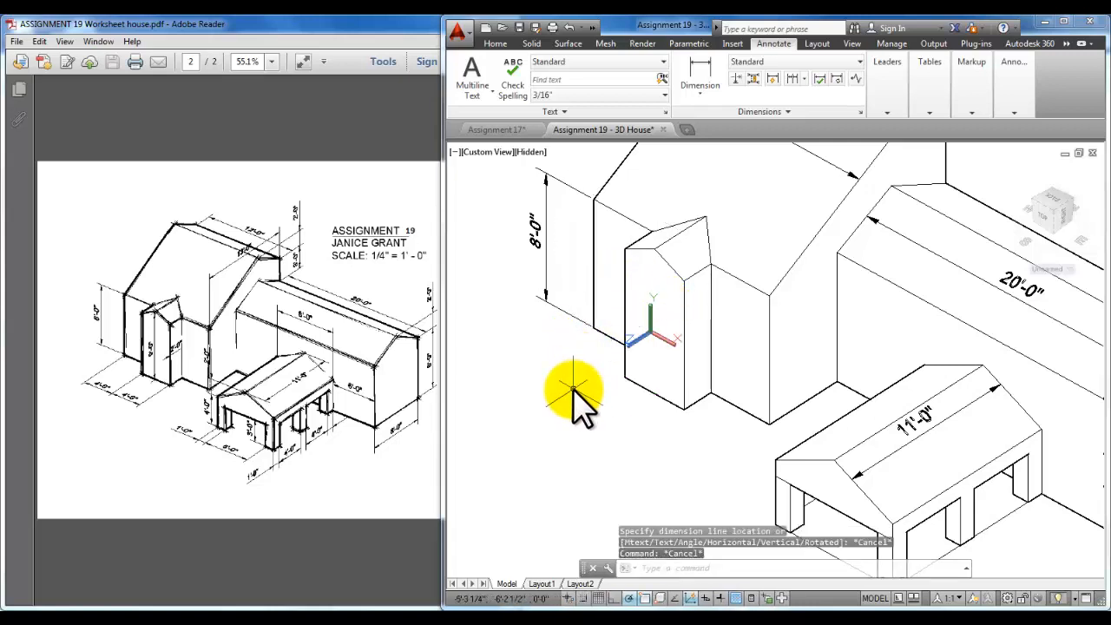
mouse_move(564, 417)
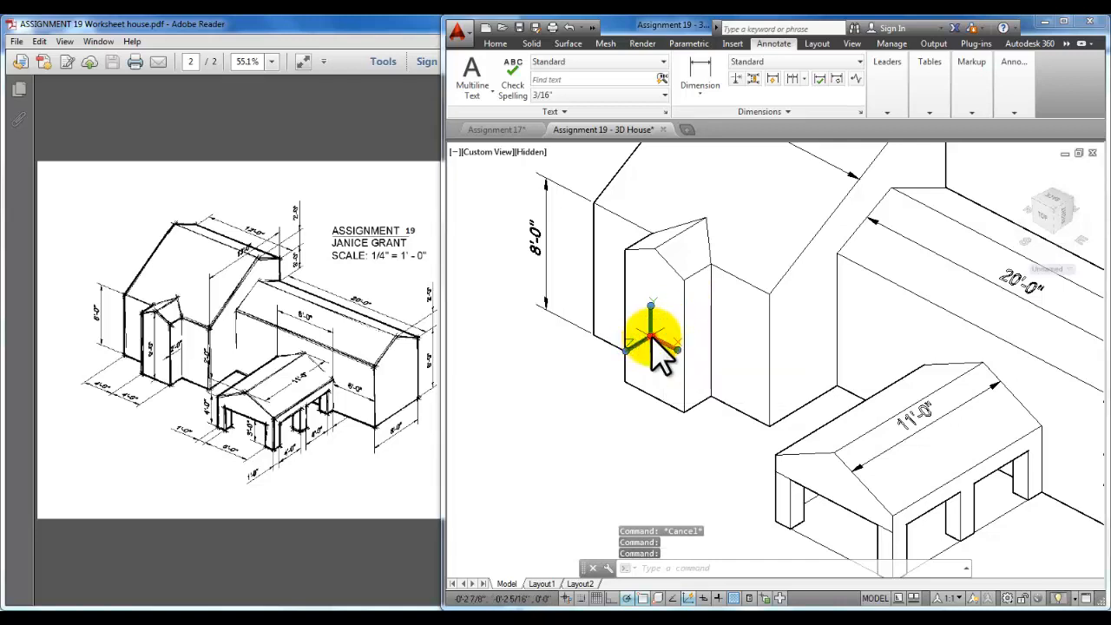
Align the UCS to the front tower face, add a 9'-0" height dimension, and zoom out.
left_click(651, 339)
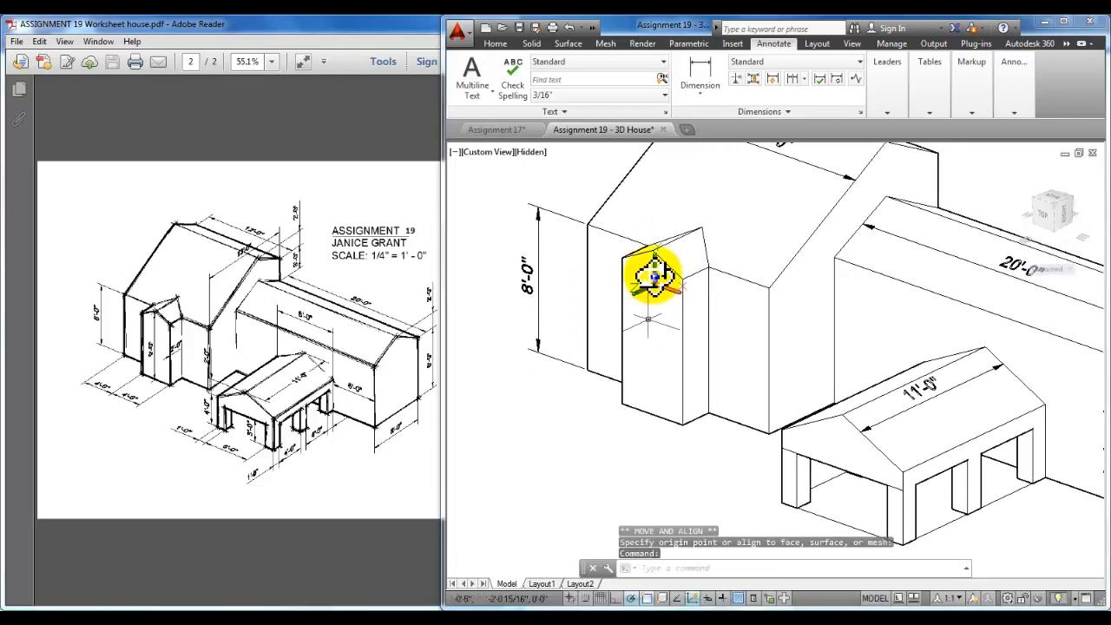
left_click(653, 250)
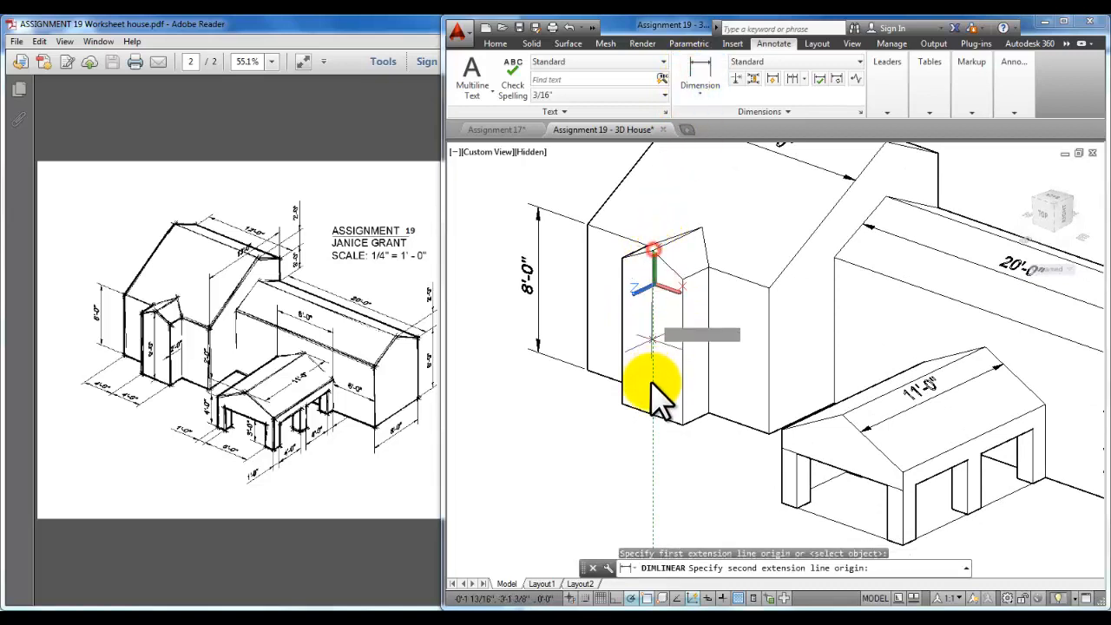
left_click(656, 387)
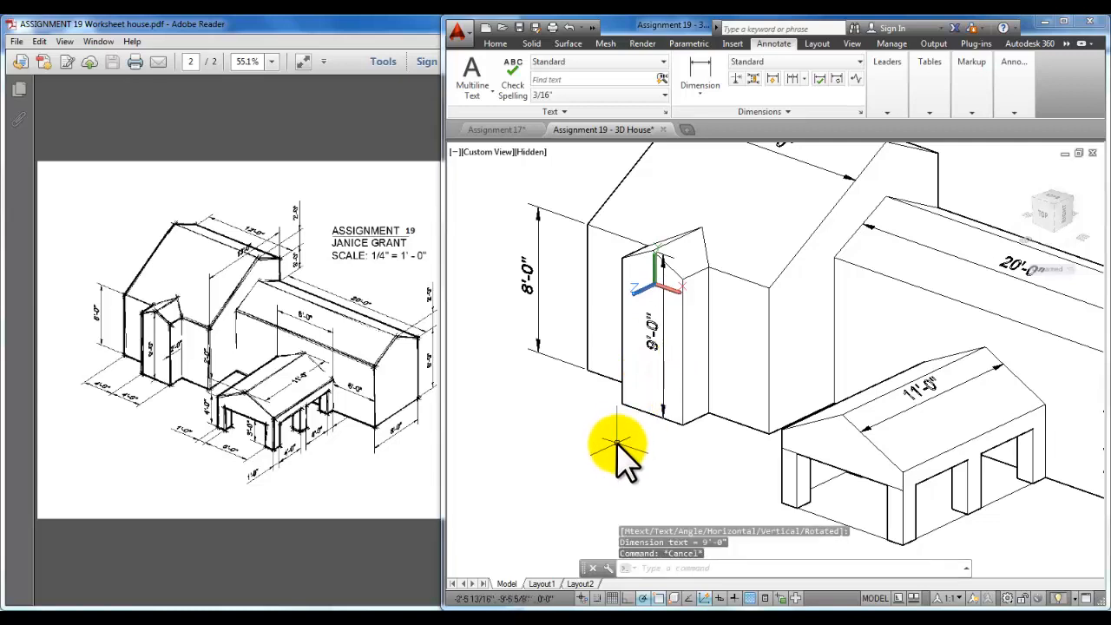
mouse_move(534, 403)
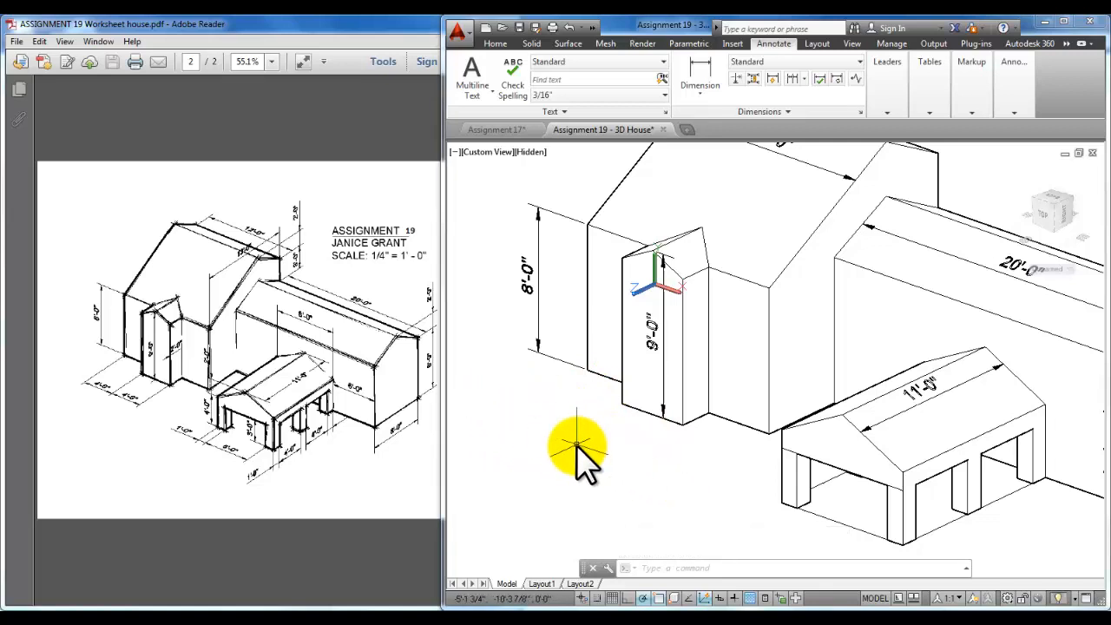
left_click_drag(577, 447, 617, 425)
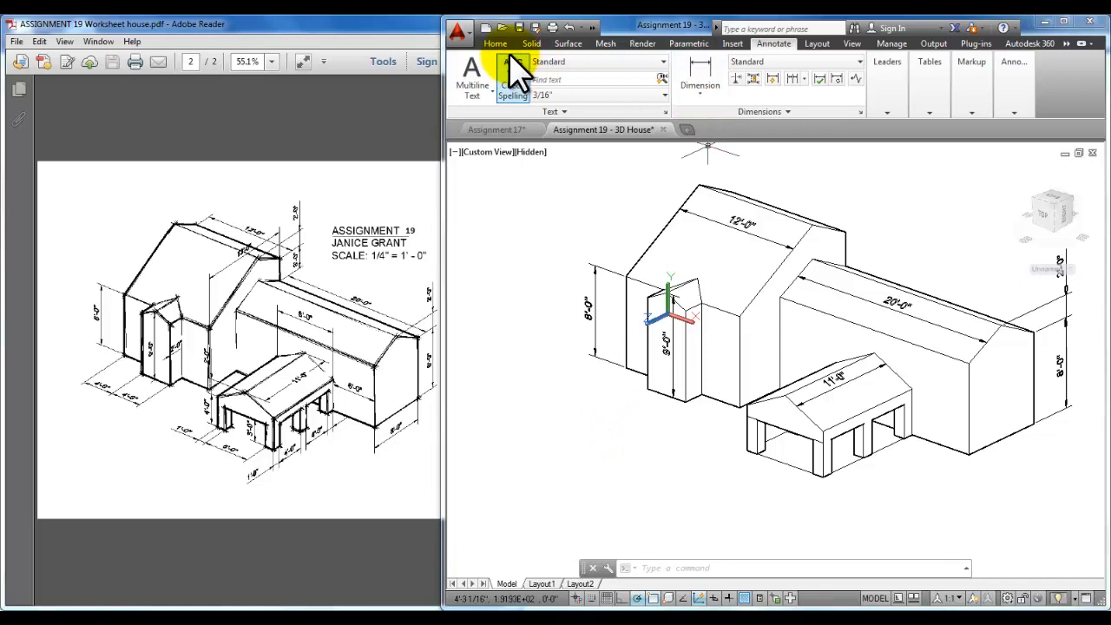
Reset the UCS to World from the Coordinates panel.
left_click(494, 43)
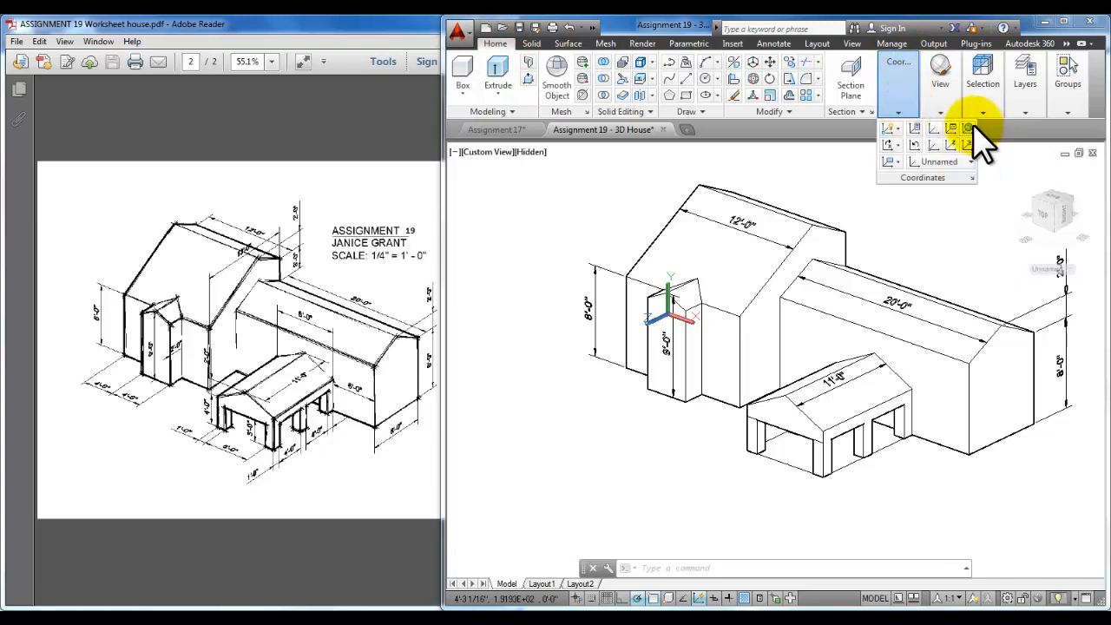
mouse_move(968, 130)
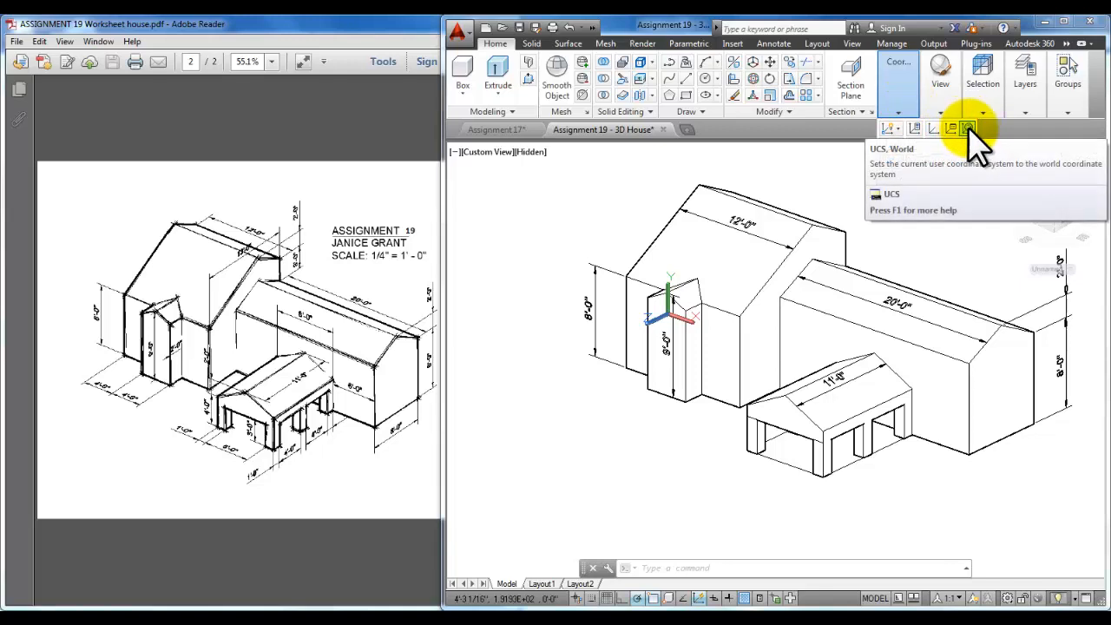
left_click(967, 129)
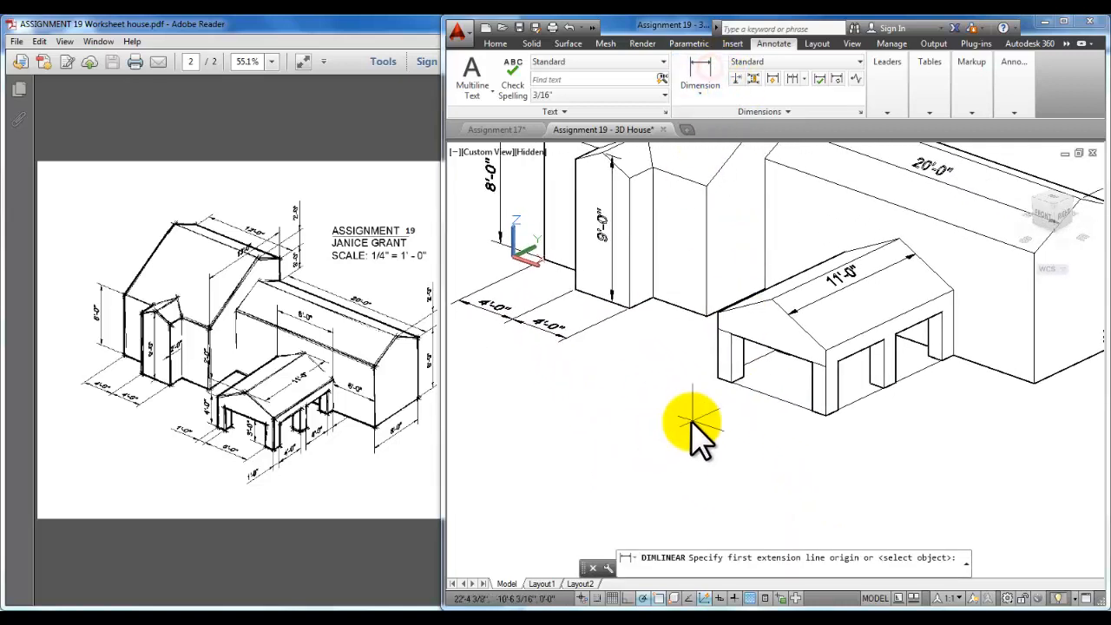
Pick the first point of the next porch dimension.
left_click(733, 382)
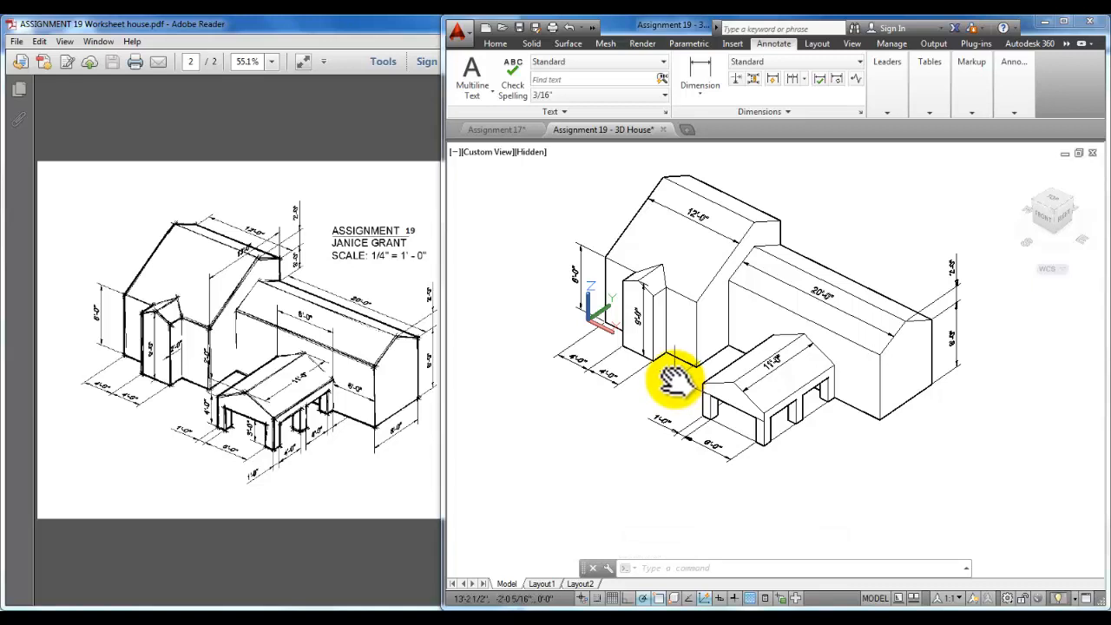
mouse_move(772, 339)
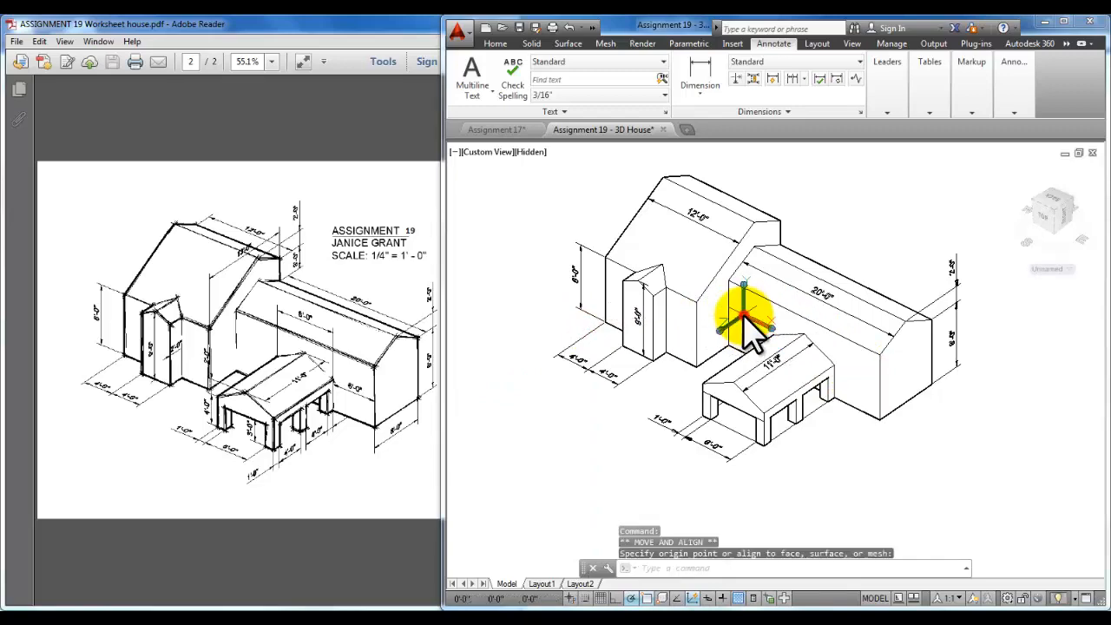
Move the UCS origin to the wing corner and add the 8'-0" and 6'-0" wall dimensions.
left_click(756, 369)
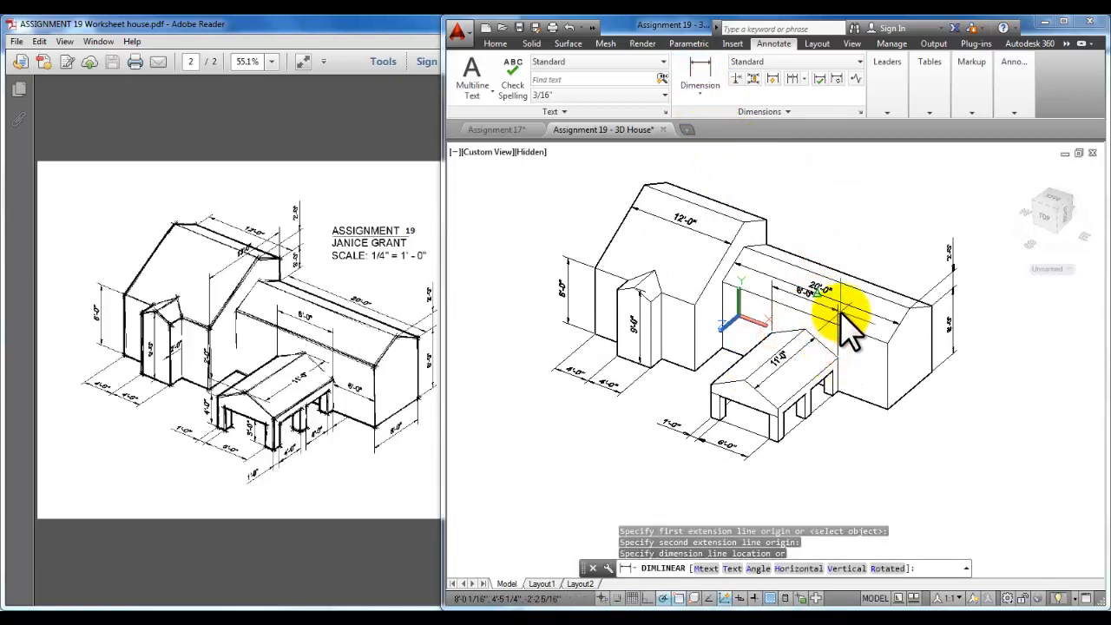
mouse_move(811, 321)
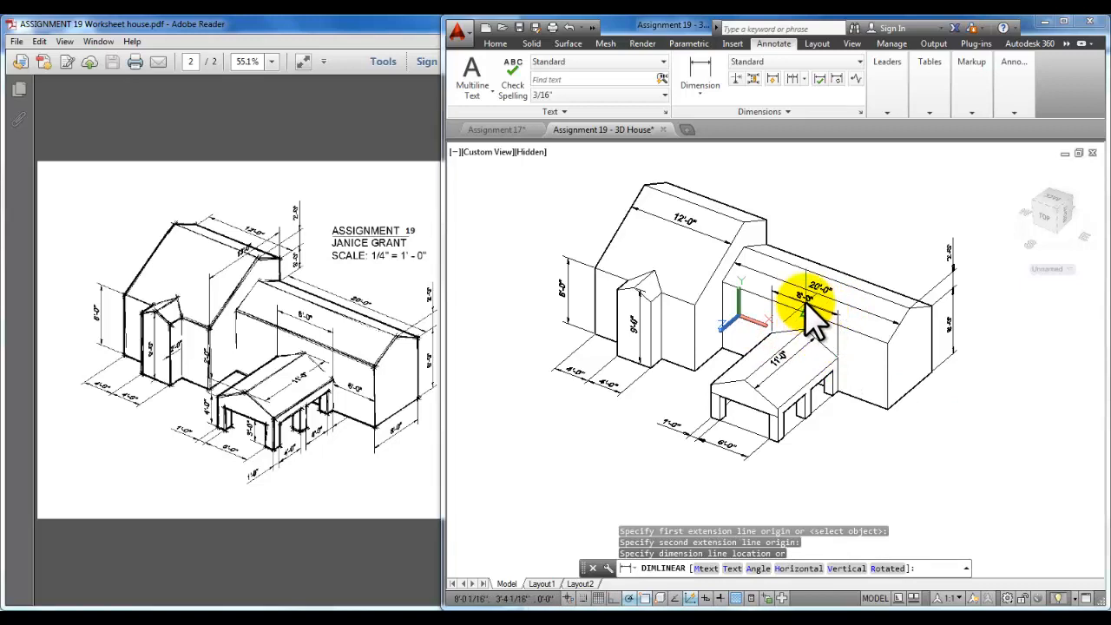
mouse_move(759, 295)
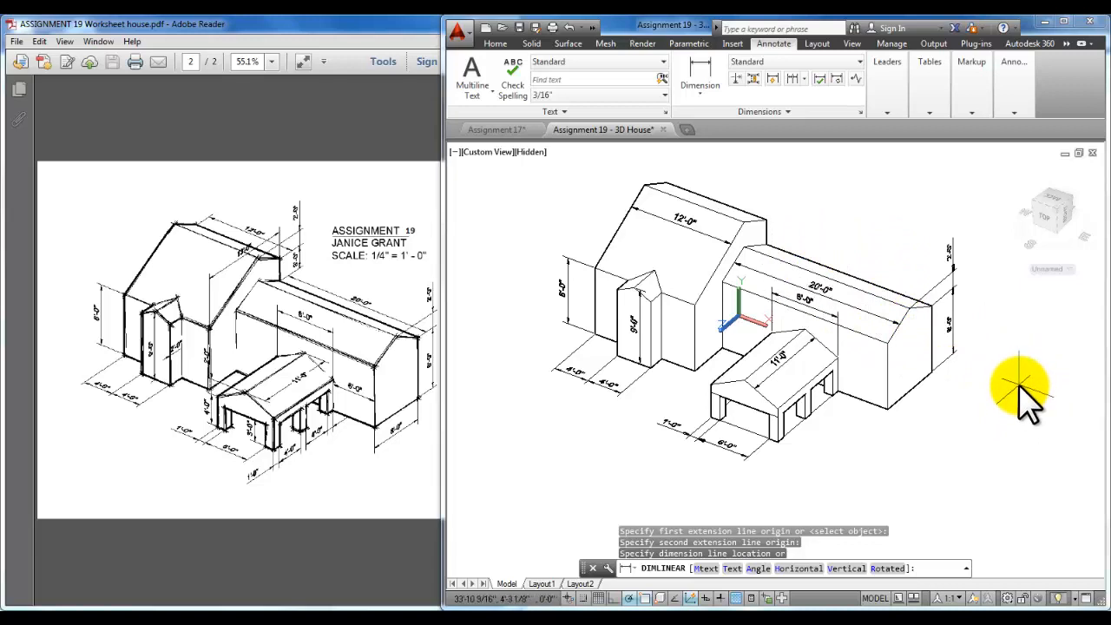
mouse_move(1024, 421)
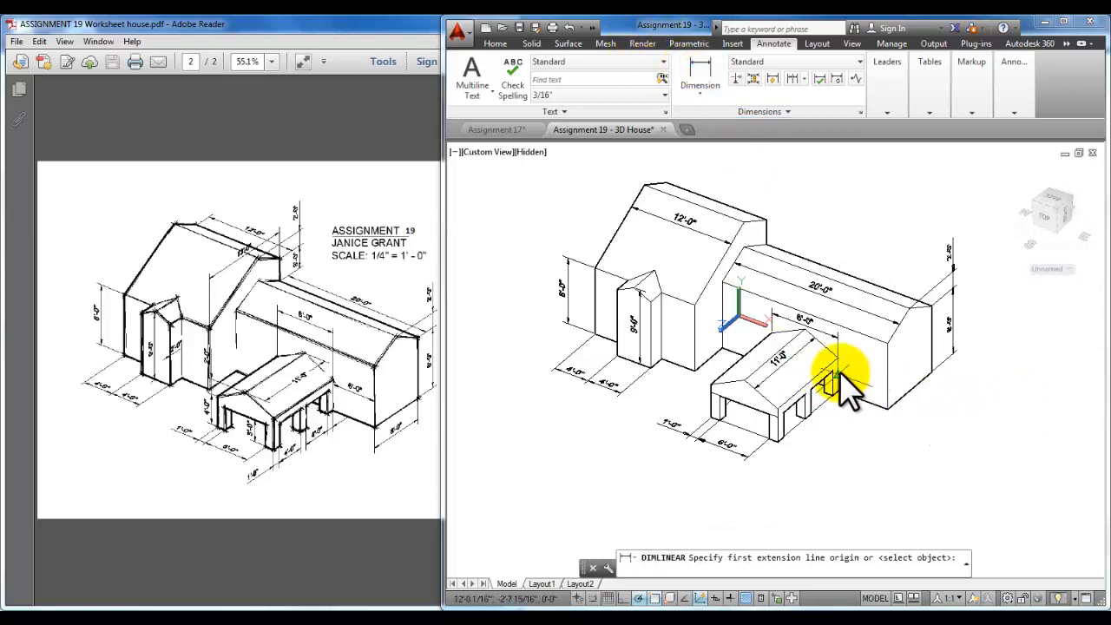
left_click(837, 374)
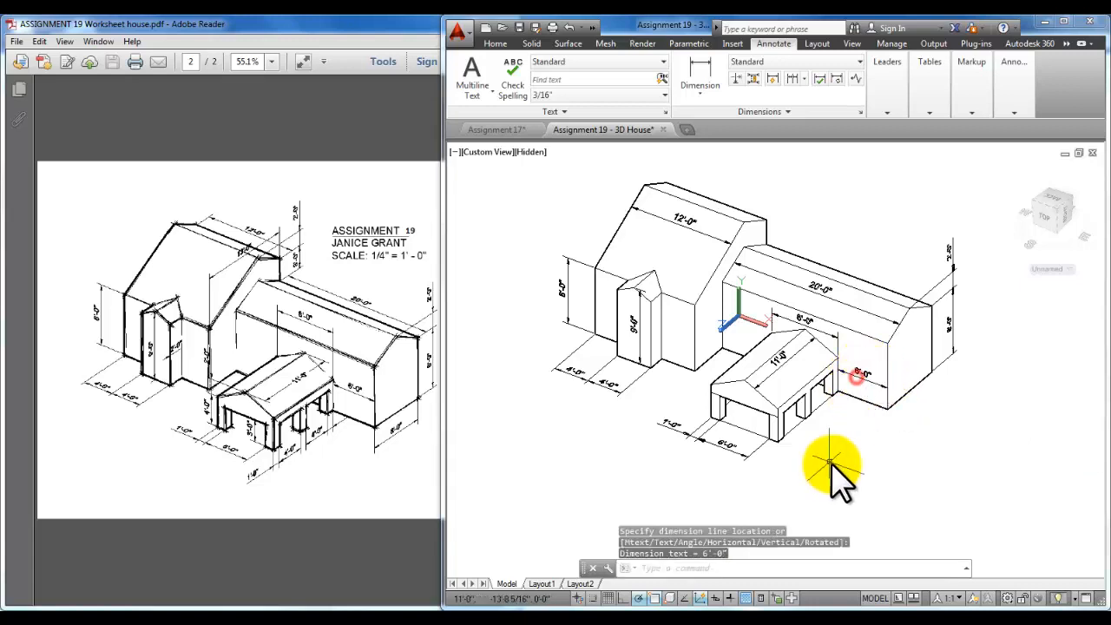
left_click_drag(834, 469, 790, 408)
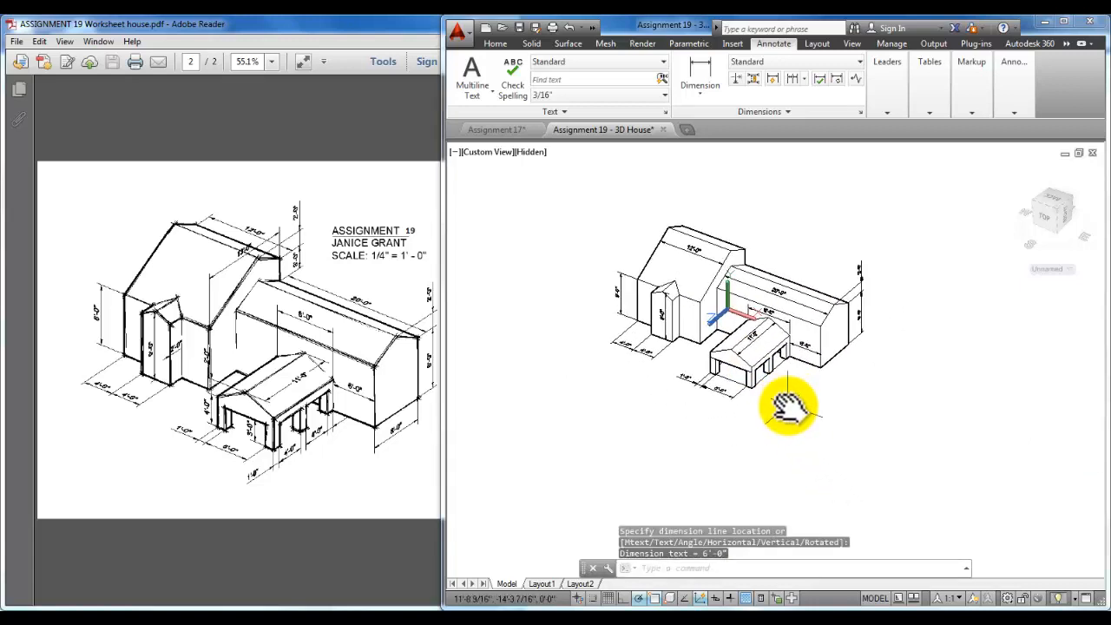
Zoom to the porch and reposition the 1'-0" porch dimension.
left_click_drag(785, 408, 664, 204)
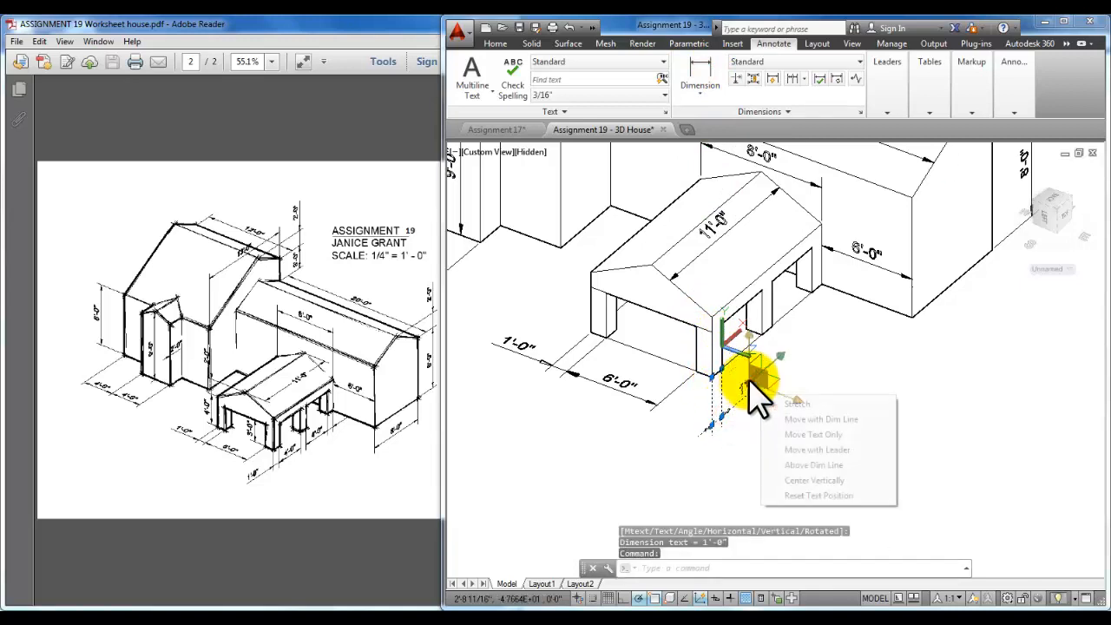
left_click(796, 403)
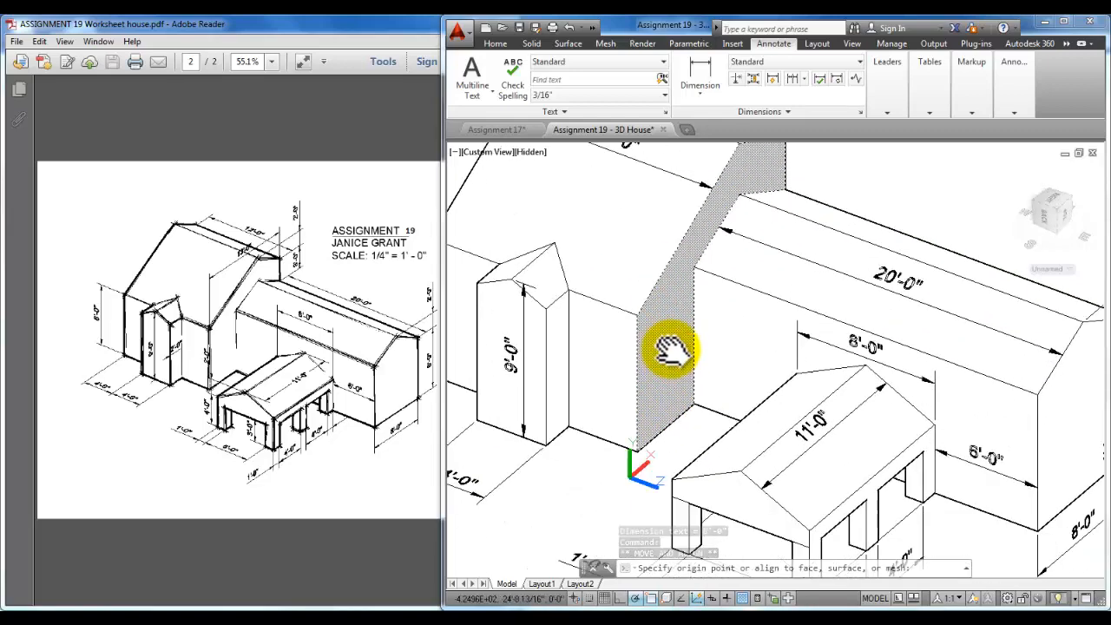
Dimension the 2'-0" gable roof rise vertically and move it above the roof.
left_click_drag(677, 351, 686, 360)
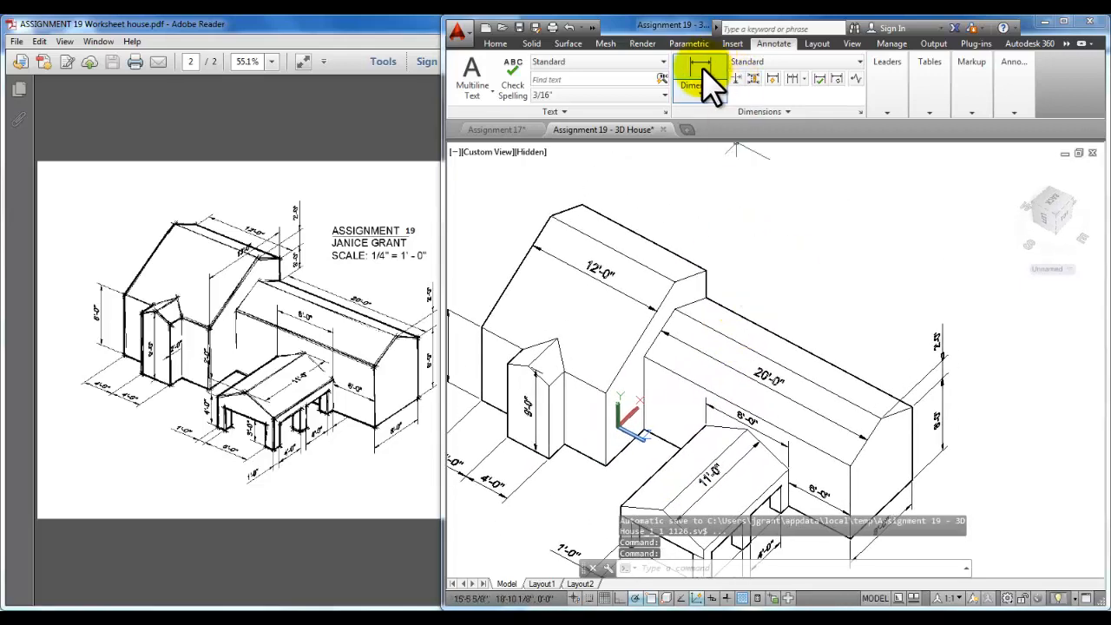
left_click(699, 74)
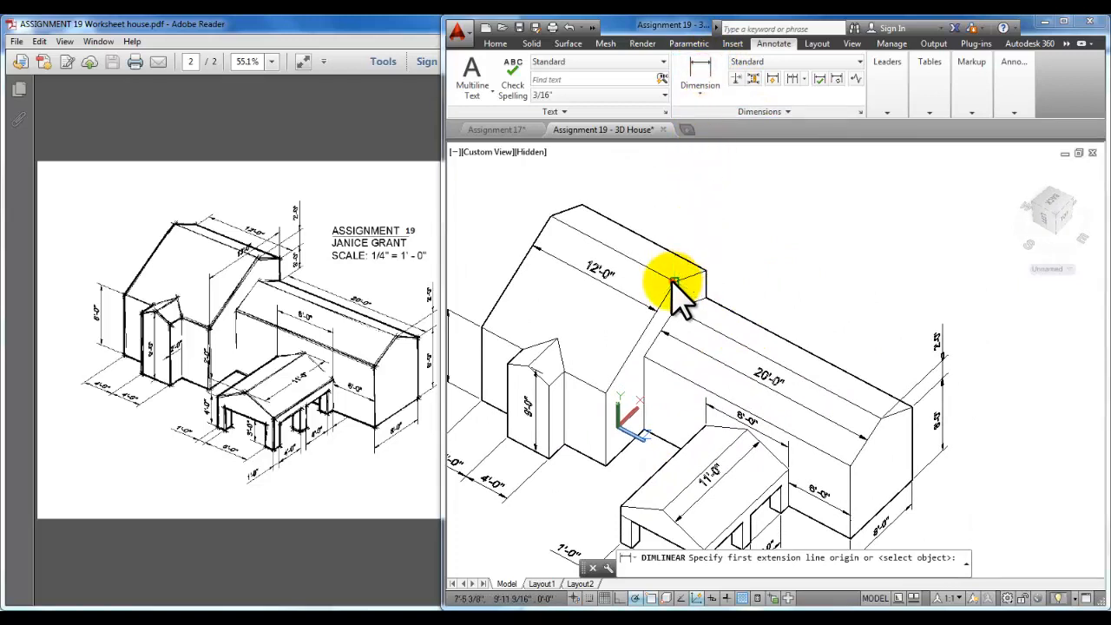
left_click(677, 287)
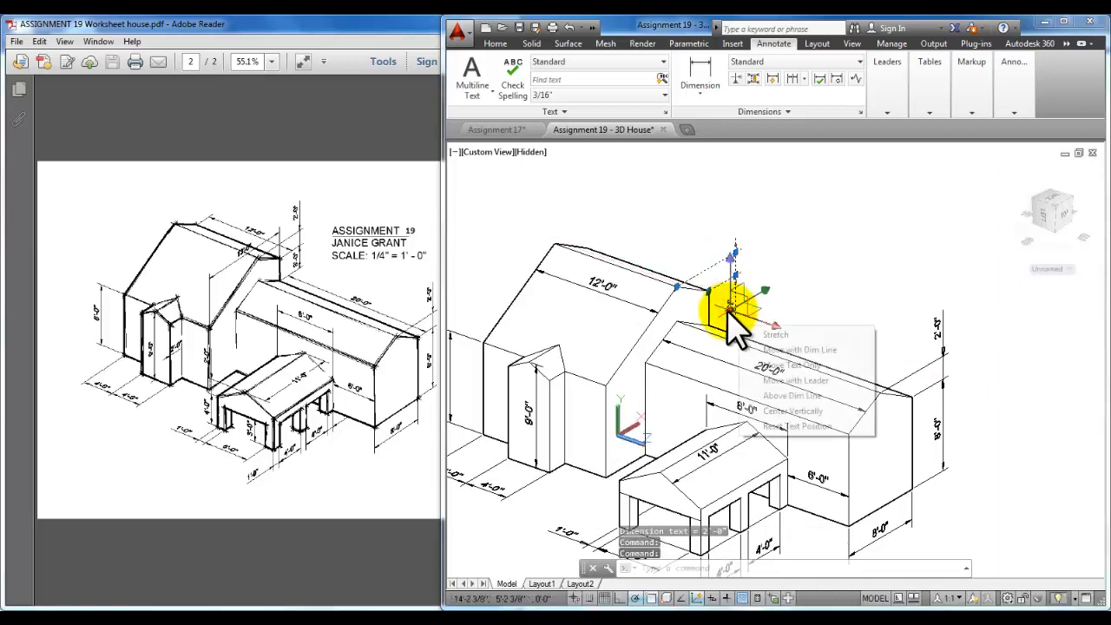
left_click(775, 334)
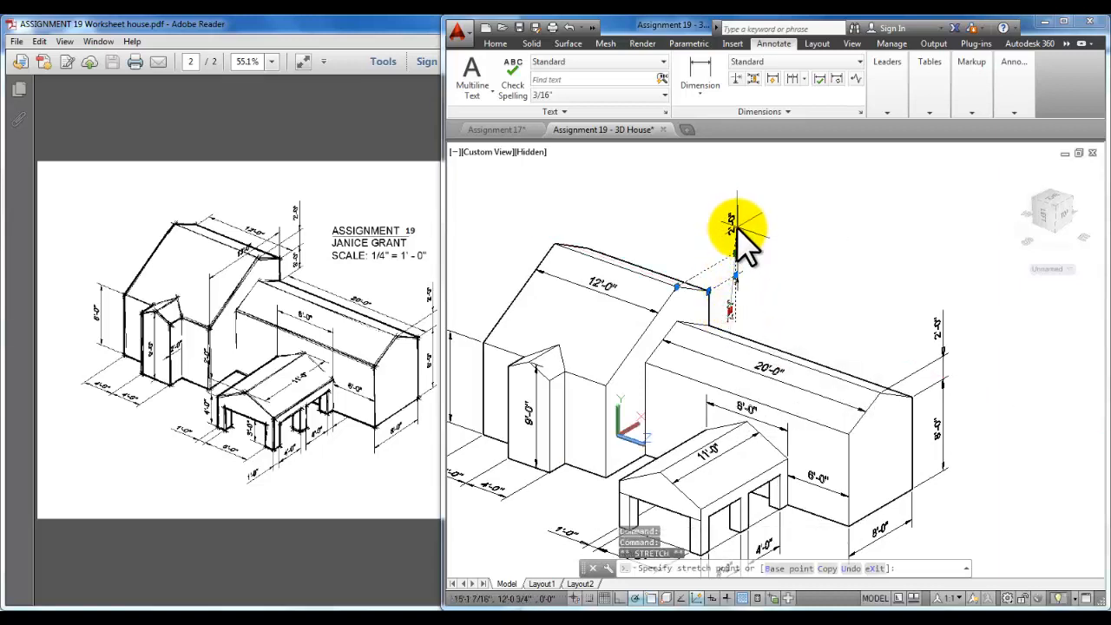
left_click(700, 74)
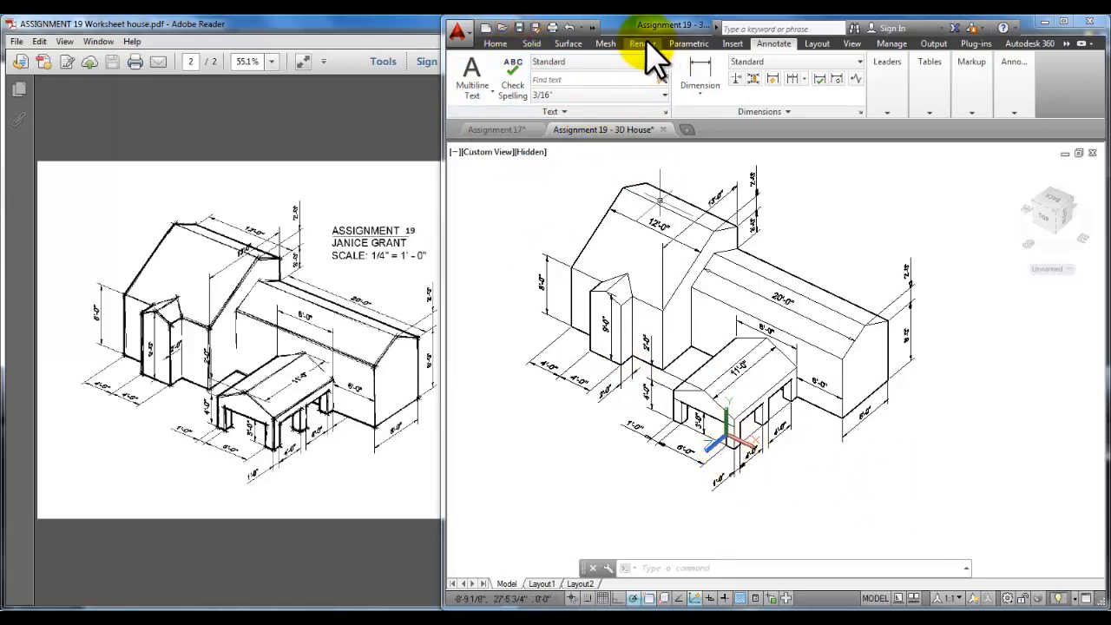
Reset the UCS to World, view the house from southeast isometric, and show Layout1.
left_click(495, 43)
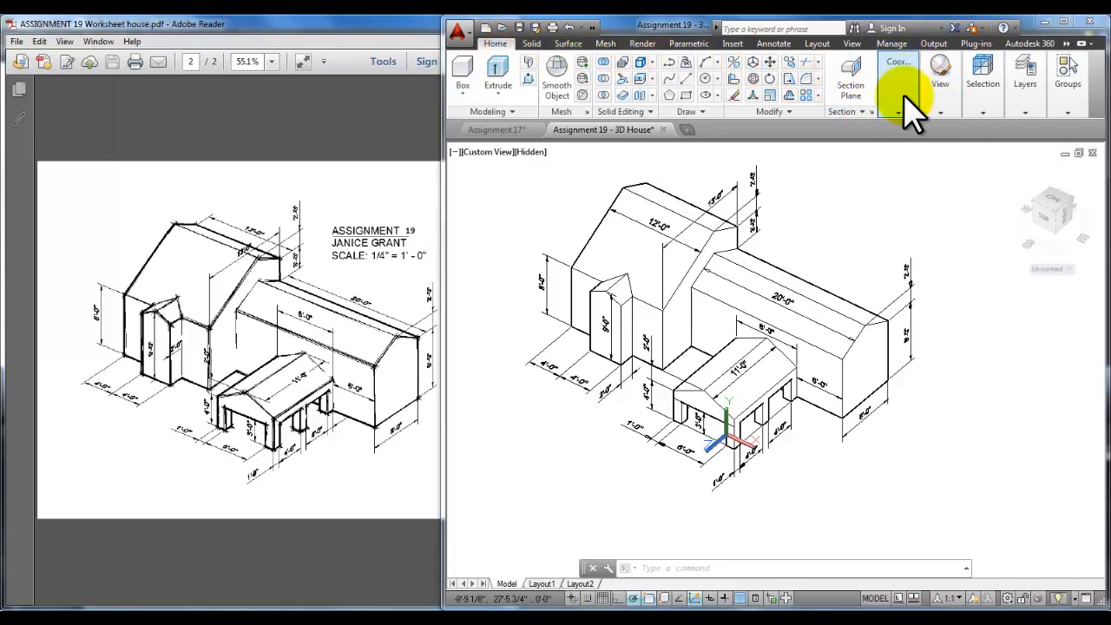
left_click(898, 80)
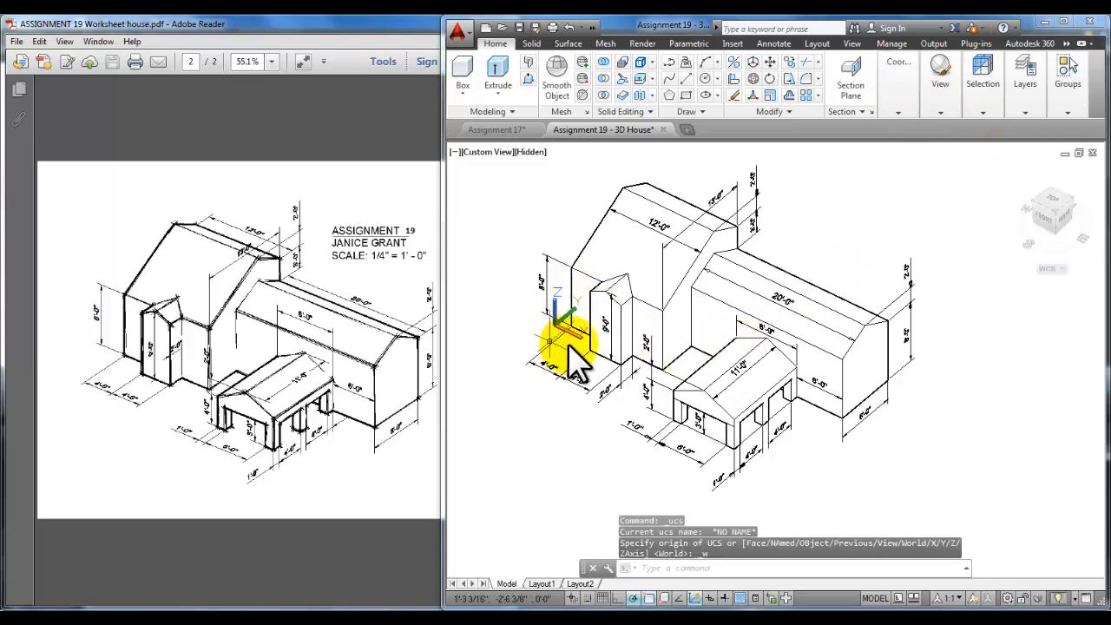
mouse_move(643, 308)
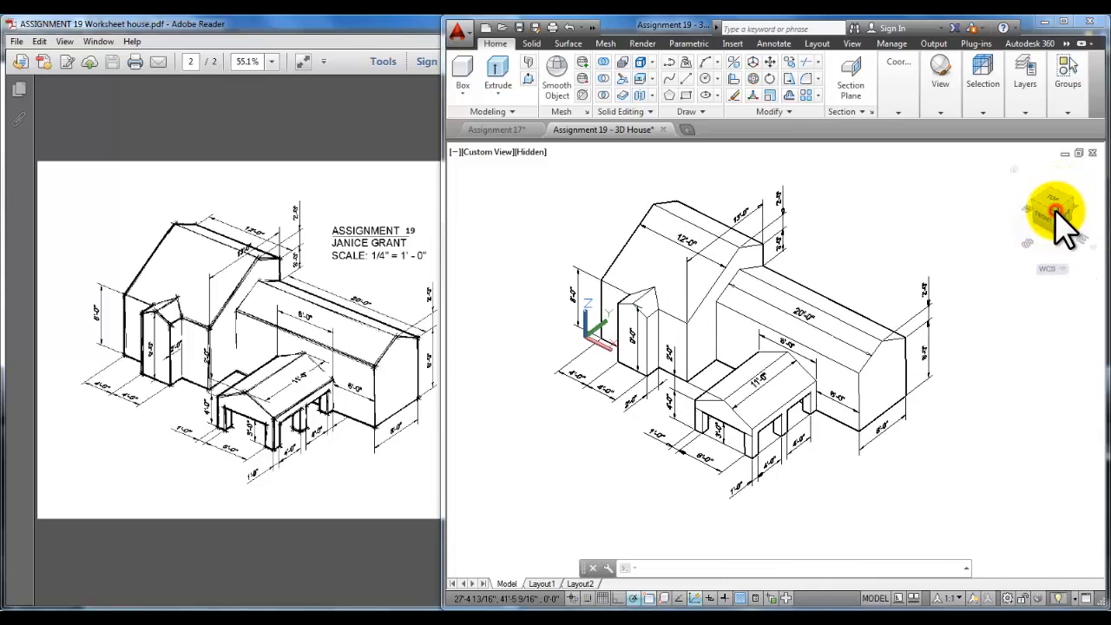
left_click(1053, 211)
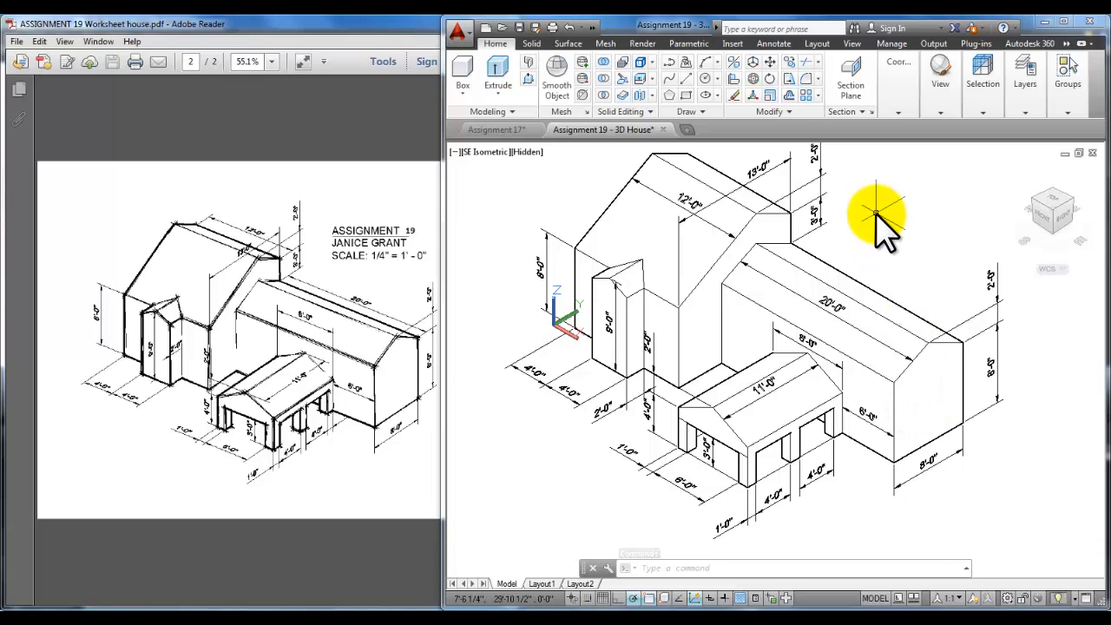
mouse_move(876, 234)
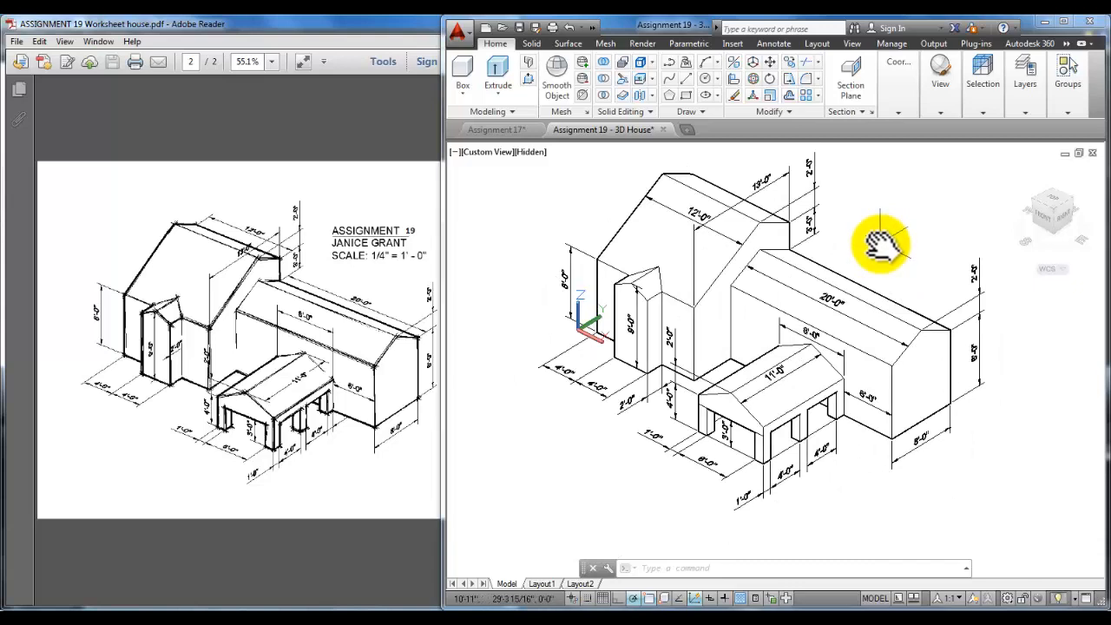
mouse_move(547, 590)
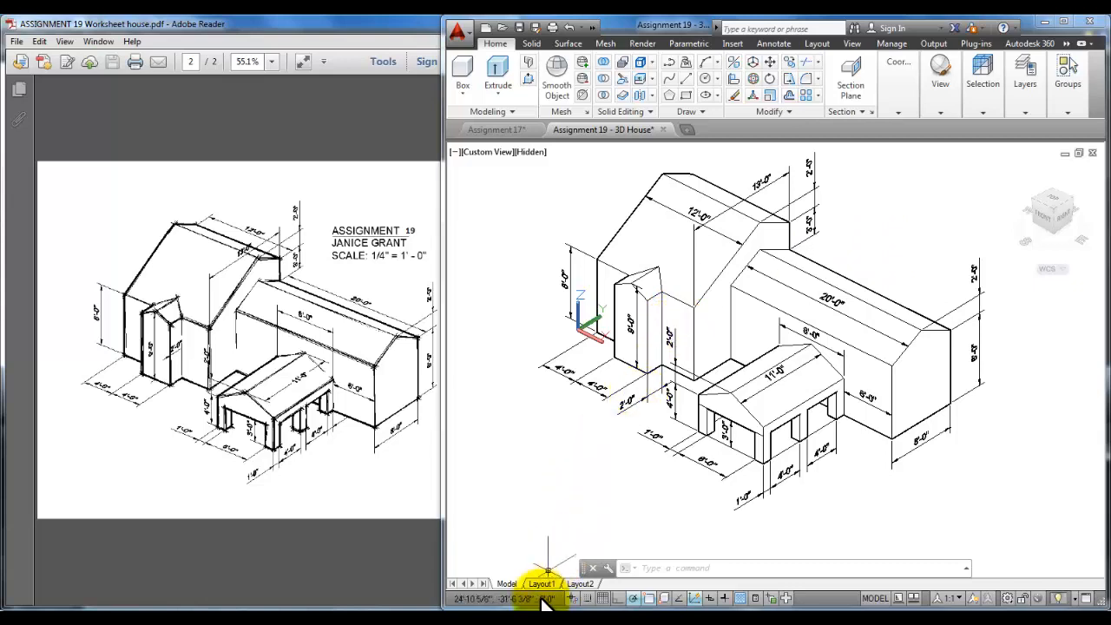
left_click(540, 583)
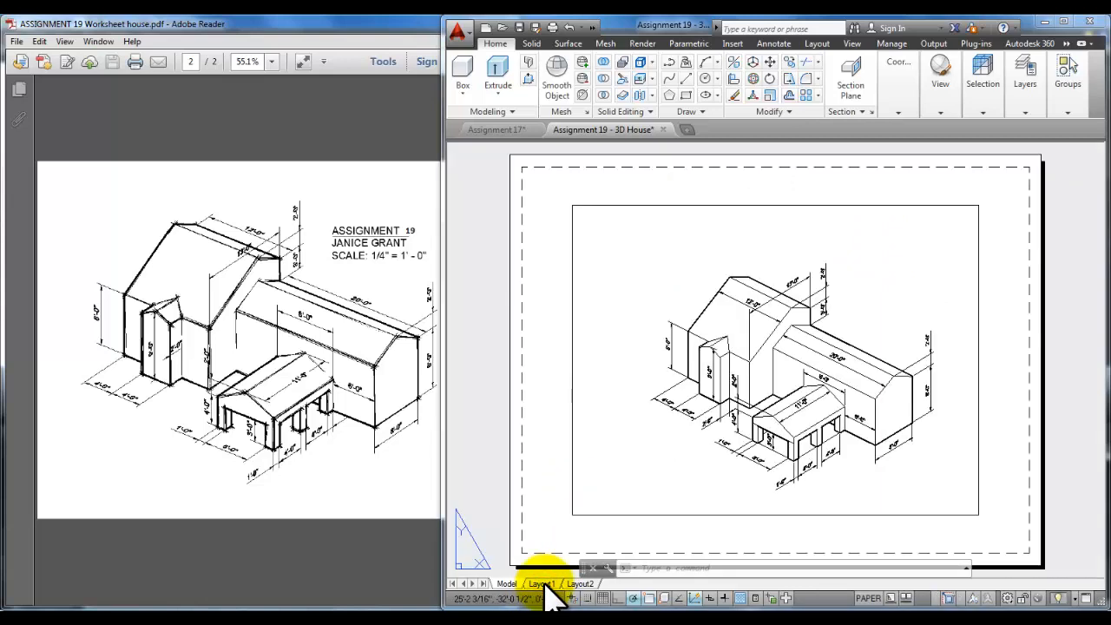
left_click(541, 584)
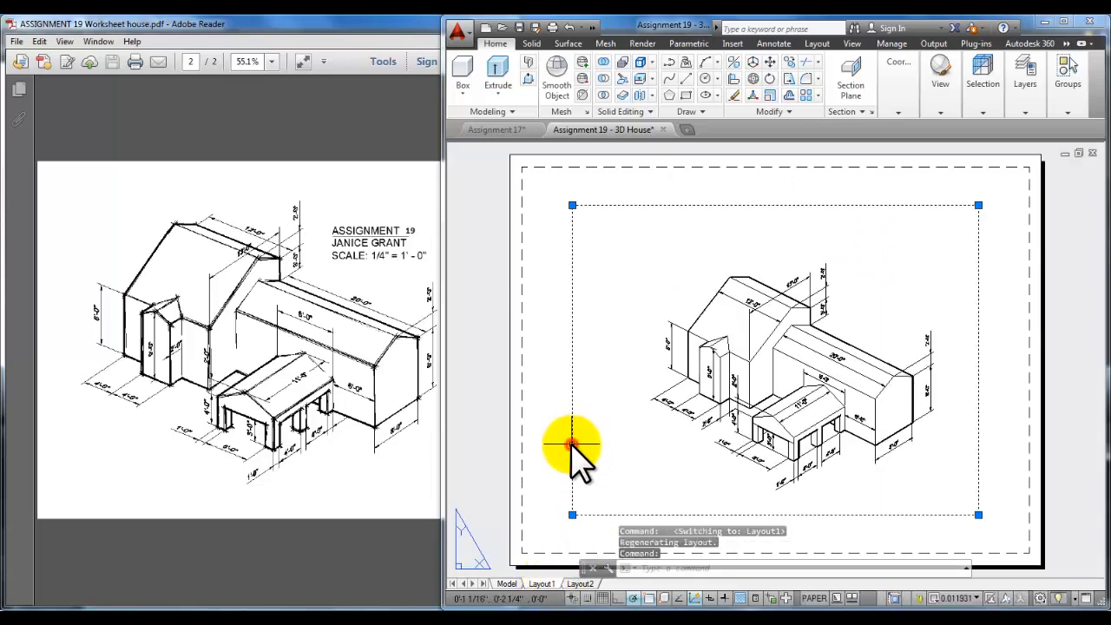
mouse_move(972, 299)
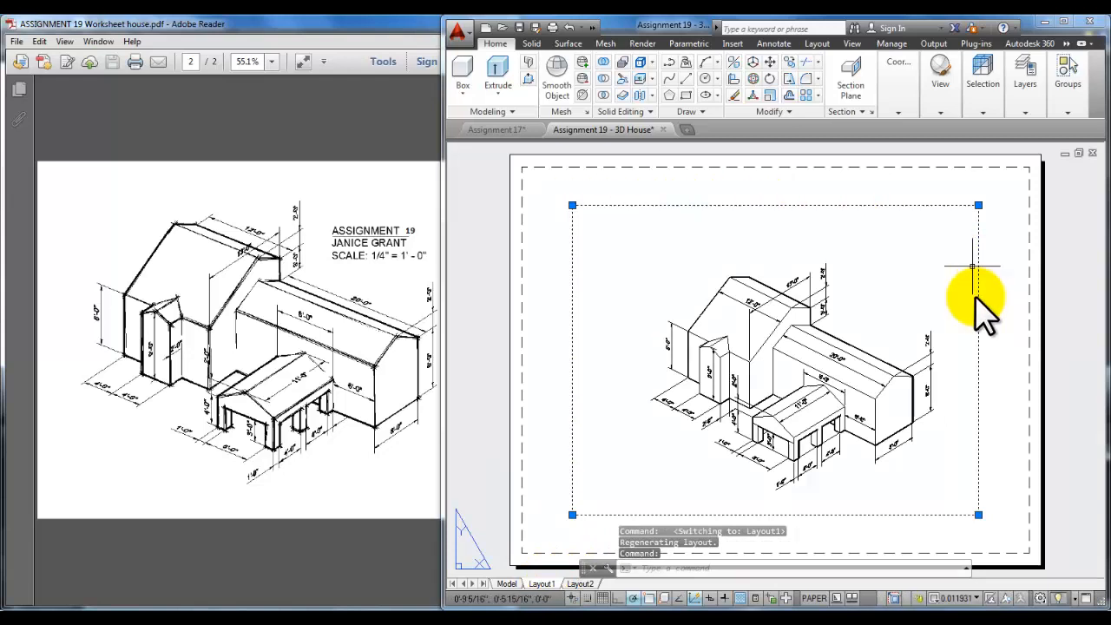
mouse_move(538, 165)
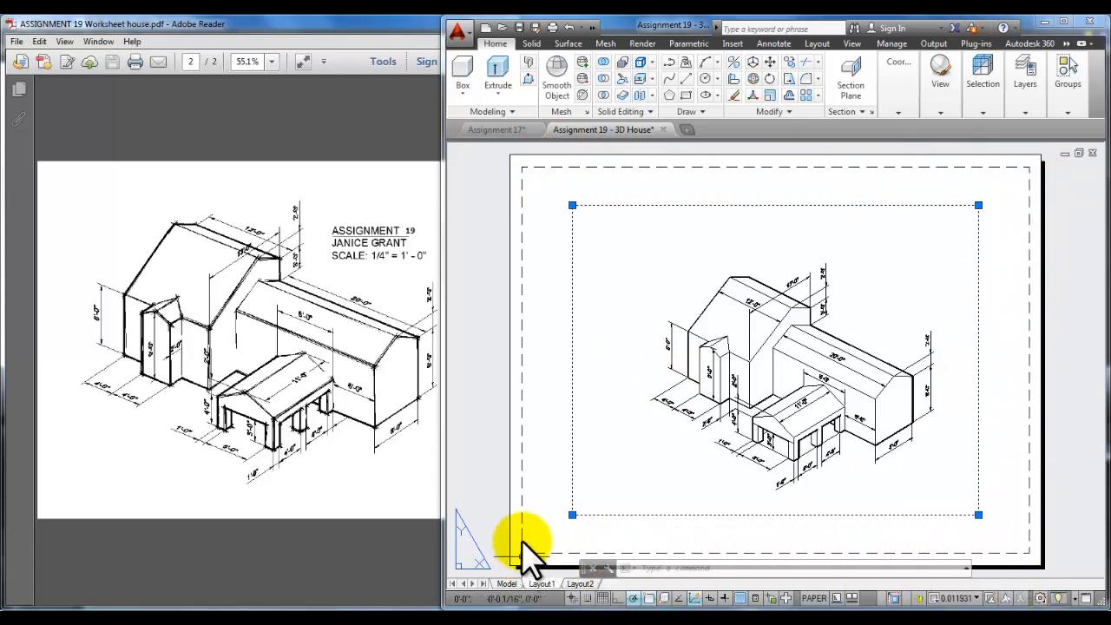
mouse_move(646, 225)
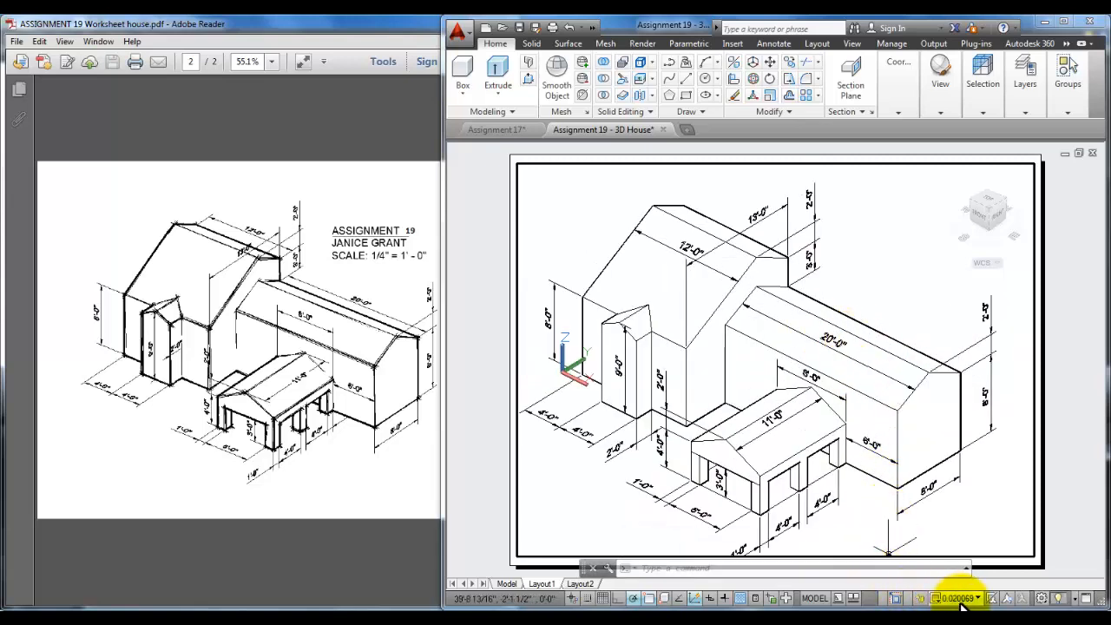
Open the viewport scale list to choose 1/4" = 1'-0".
left_click(955, 598)
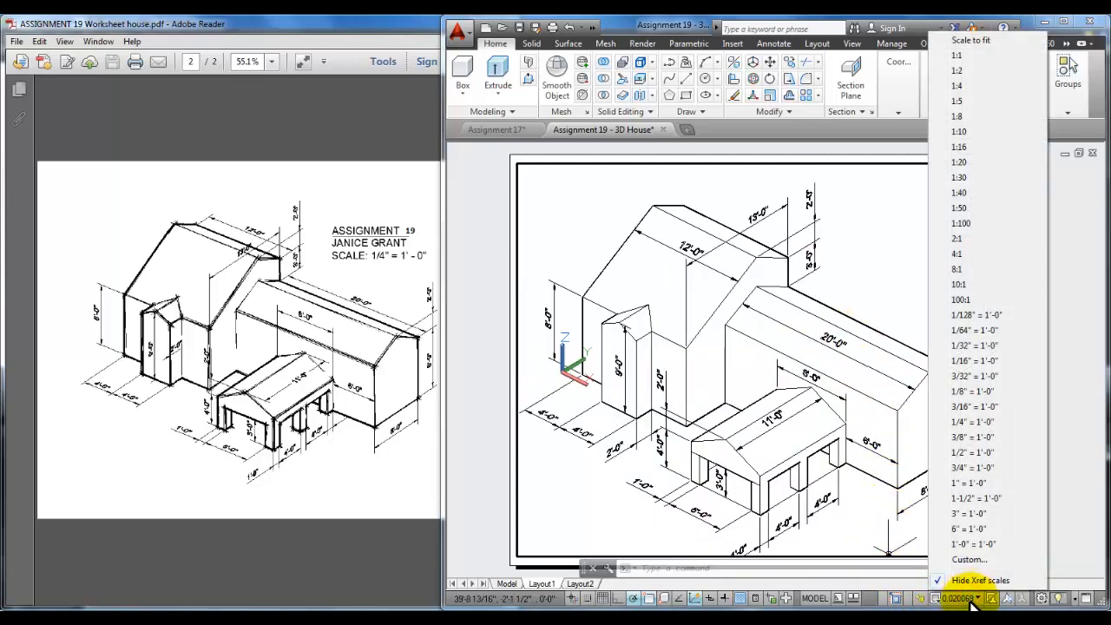
mouse_move(998, 408)
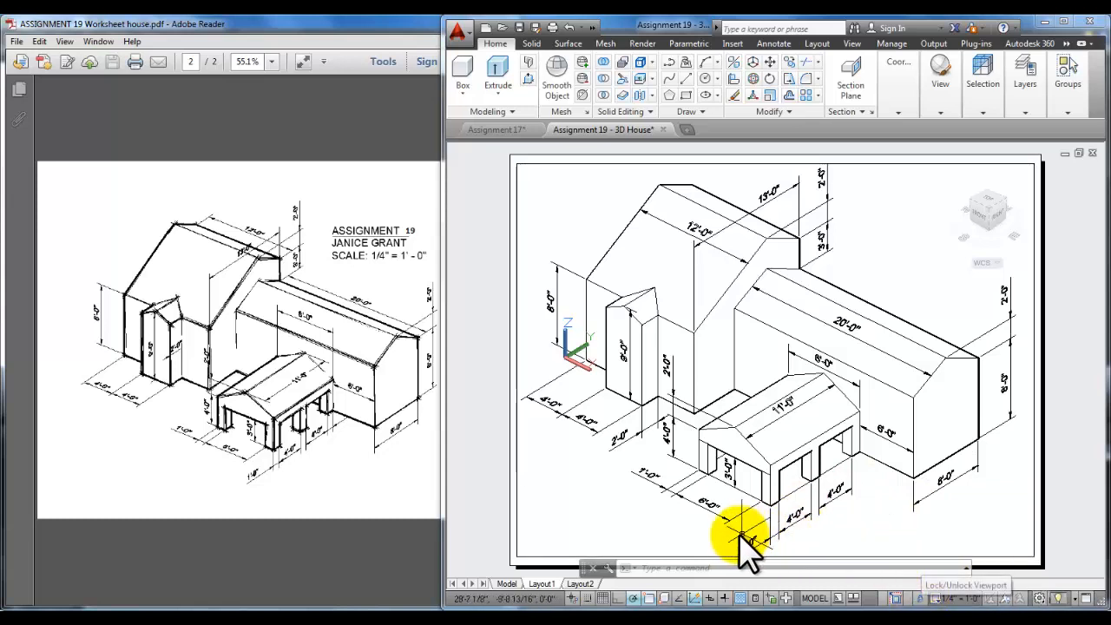
mouse_move(764, 339)
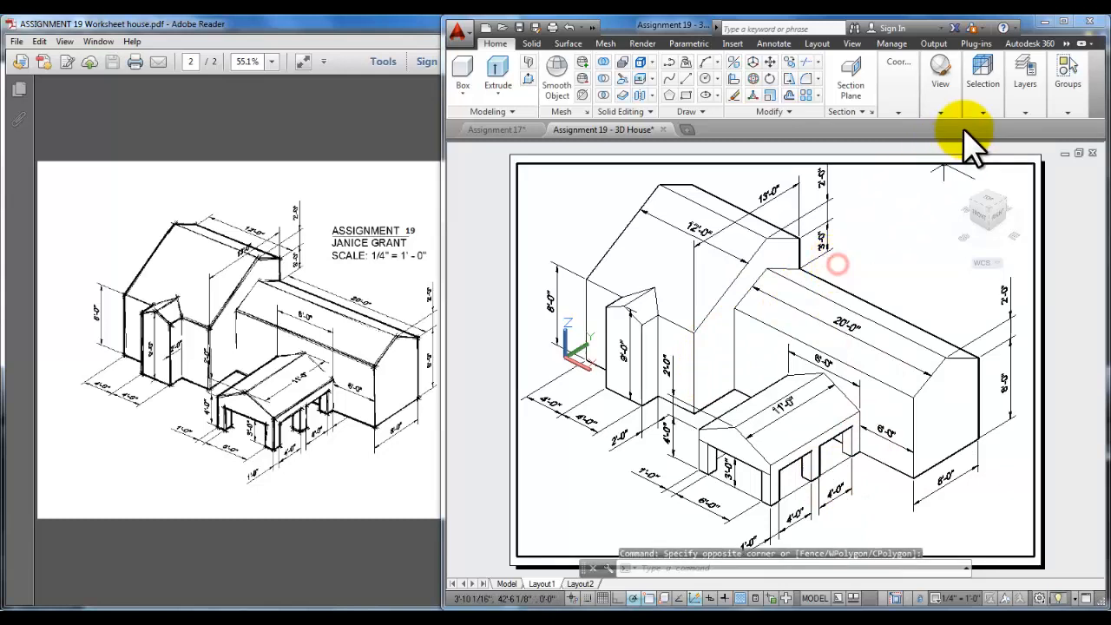
Apply the Sketchy visual style to the house in the viewport.
left_click(898, 62)
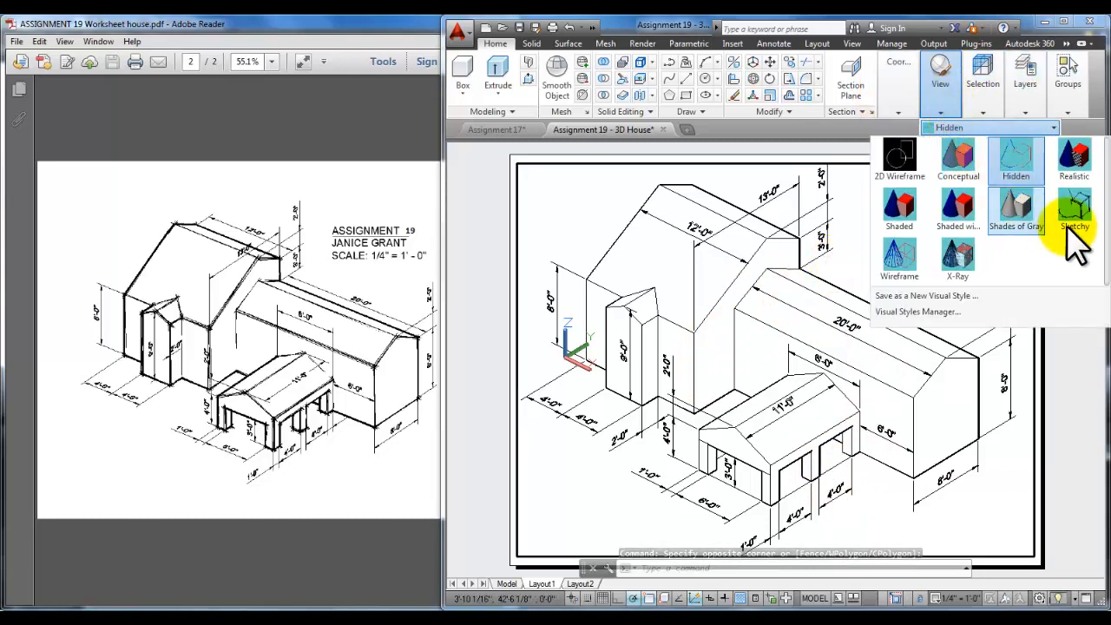
left_click(1075, 208)
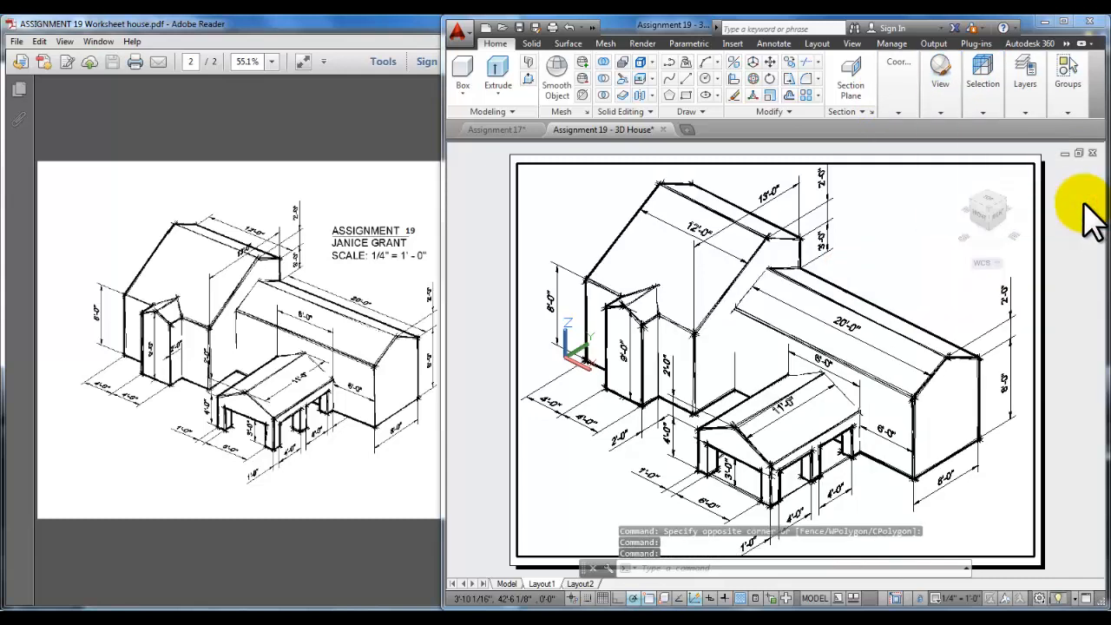
mouse_move(894, 278)
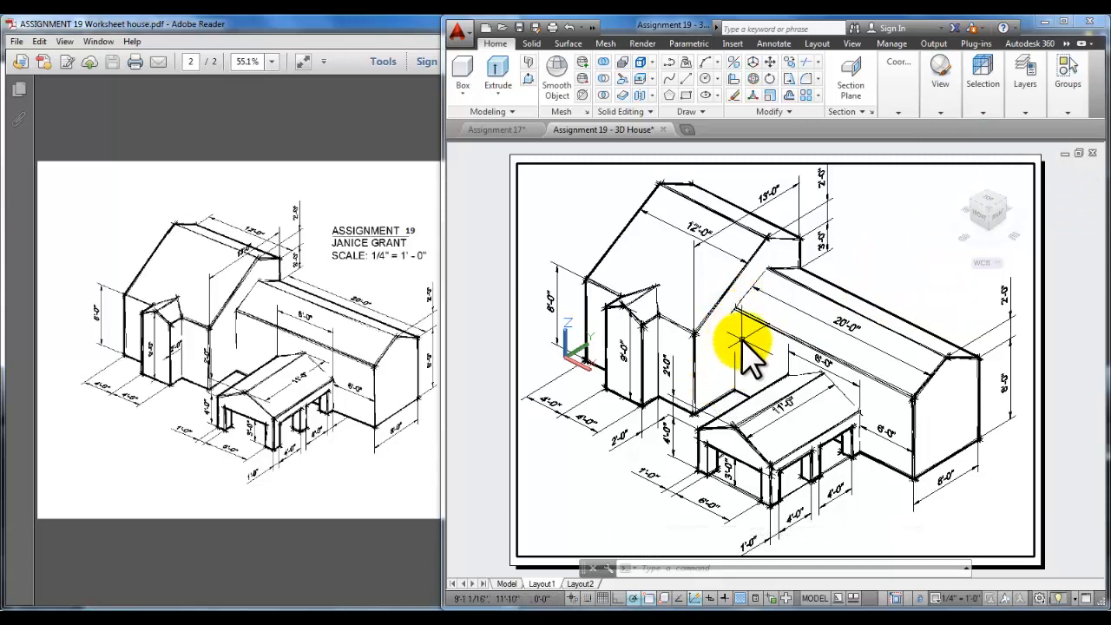
mouse_move(1094, 269)
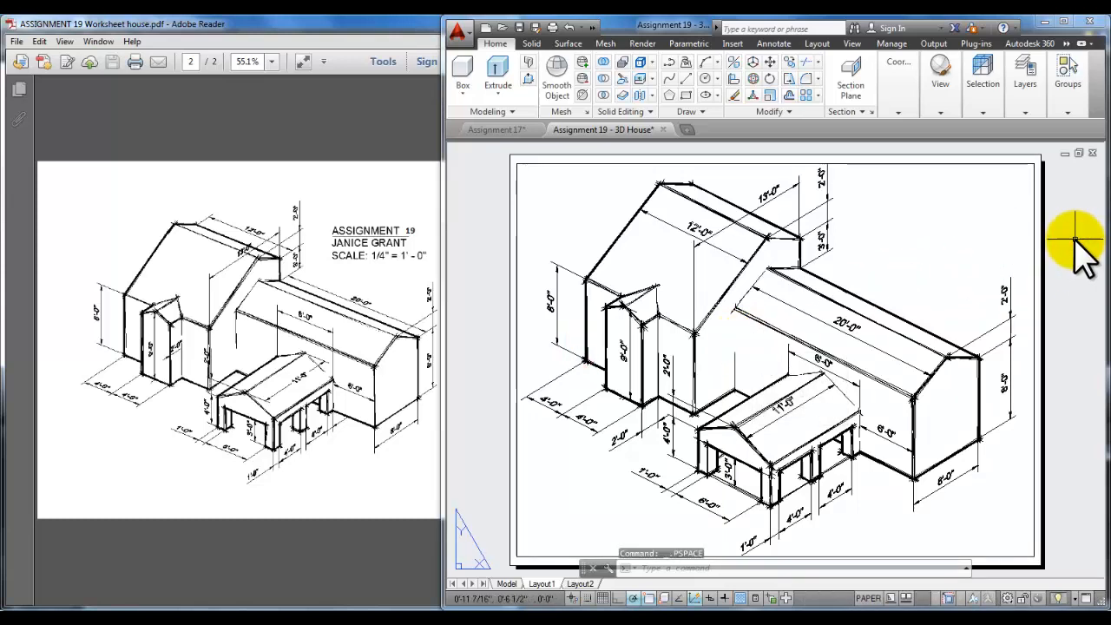
mouse_move(903, 204)
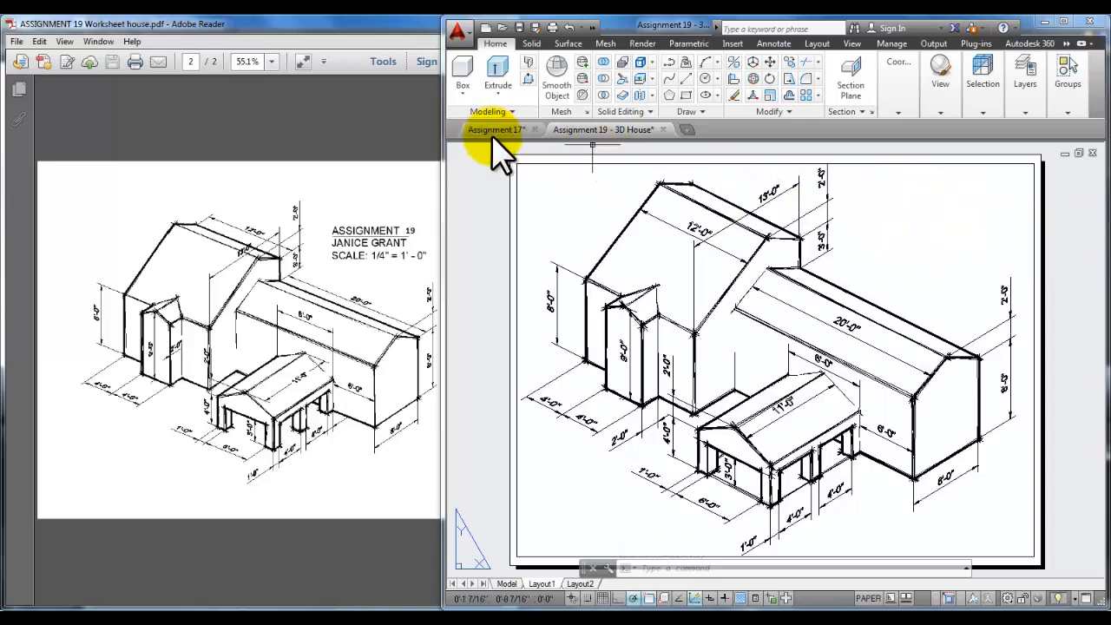
Create a multiline text box at the upper right of the layout sheet.
left_click(772, 44)
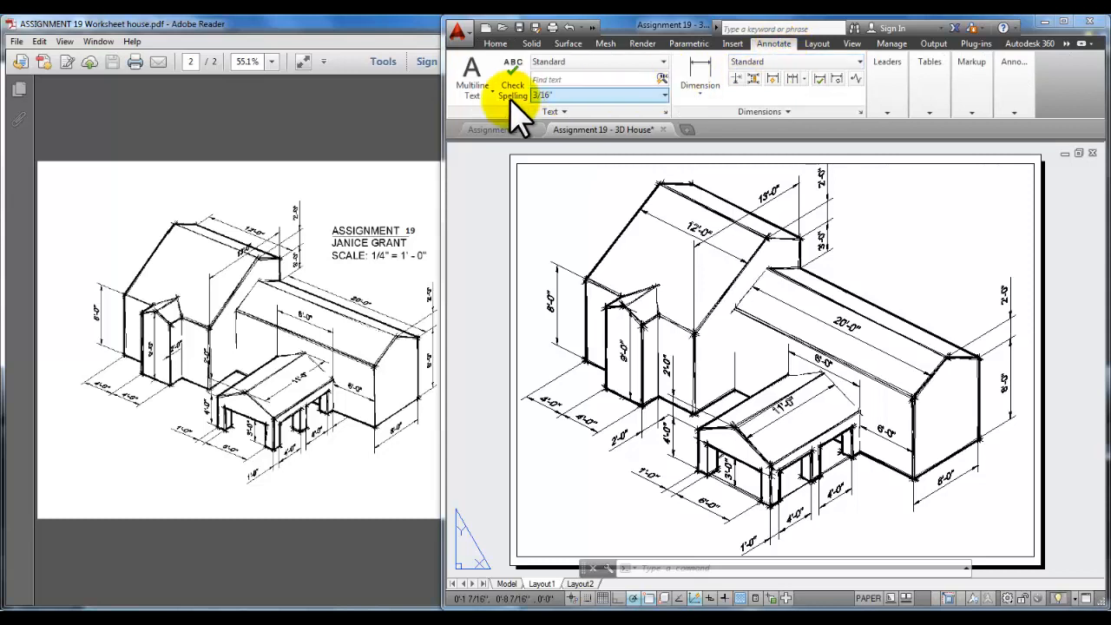
left_click(472, 78)
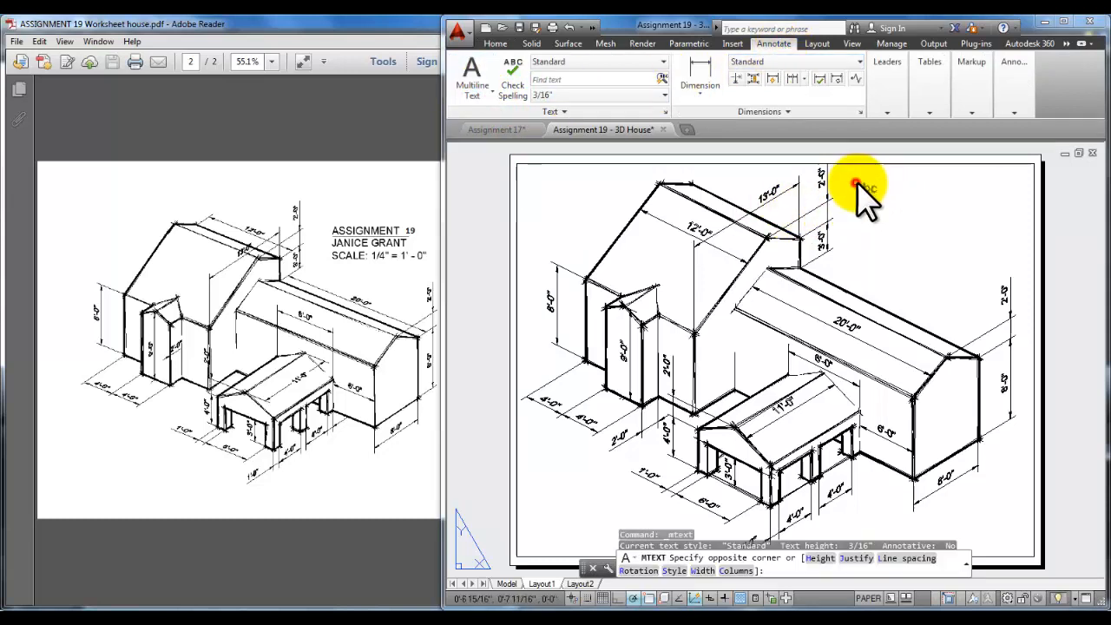
left_click_drag(855, 186, 1024, 269)
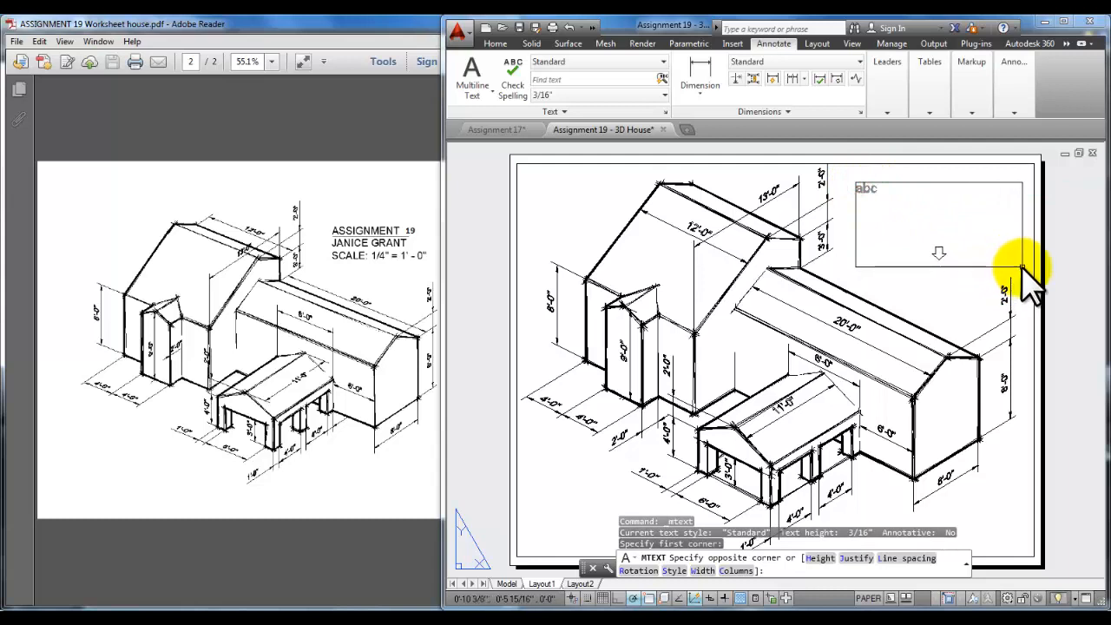
mouse_move(920, 208)
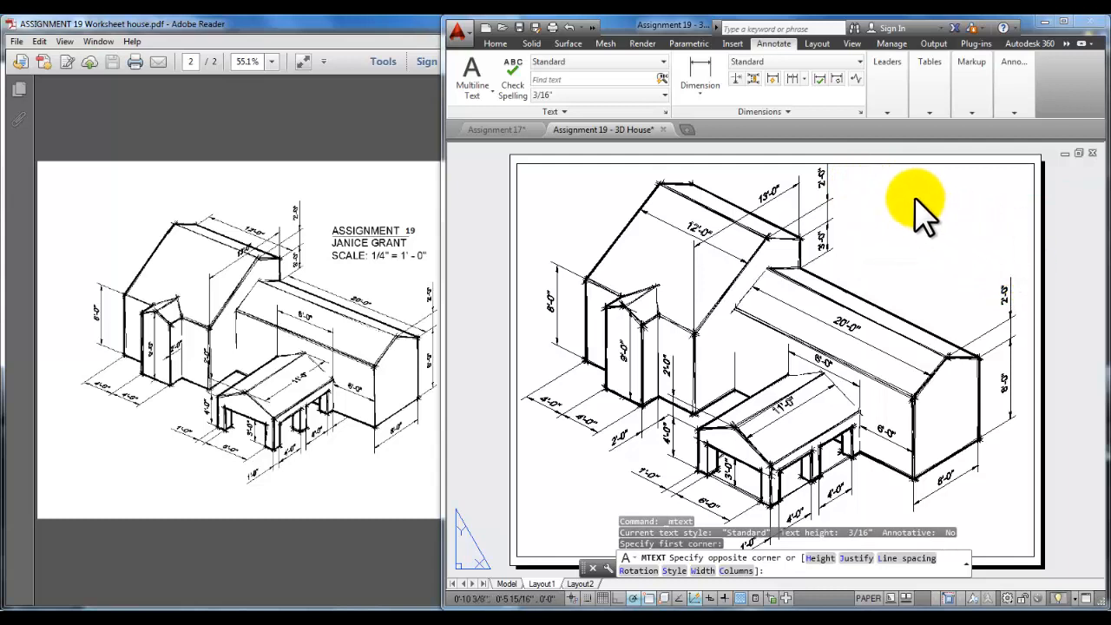
left_click(911, 204)
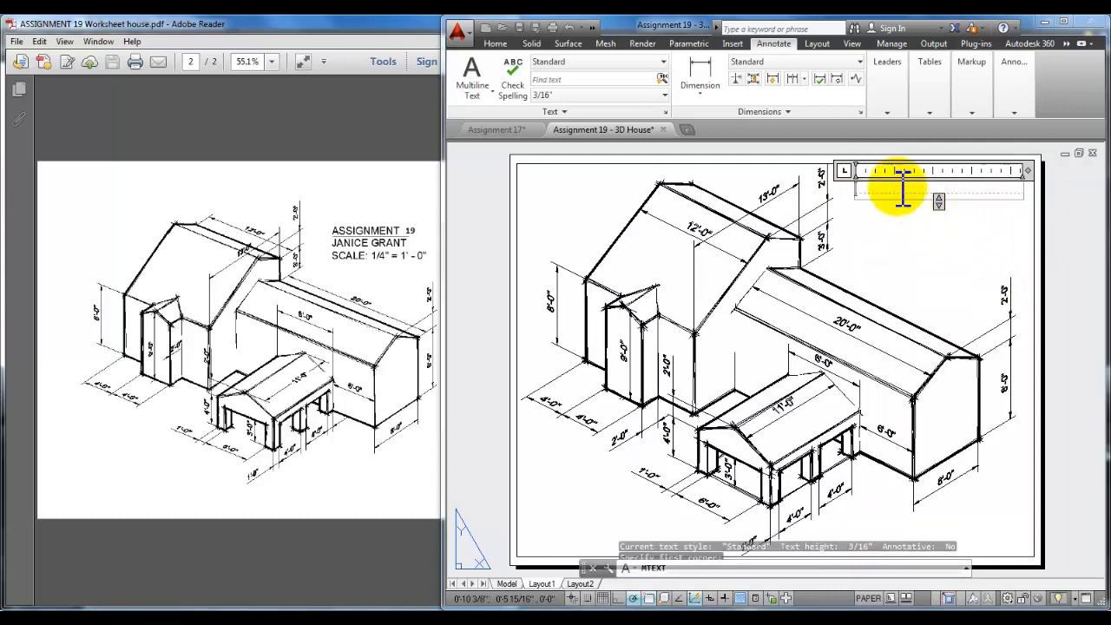
left_click(568, 212)
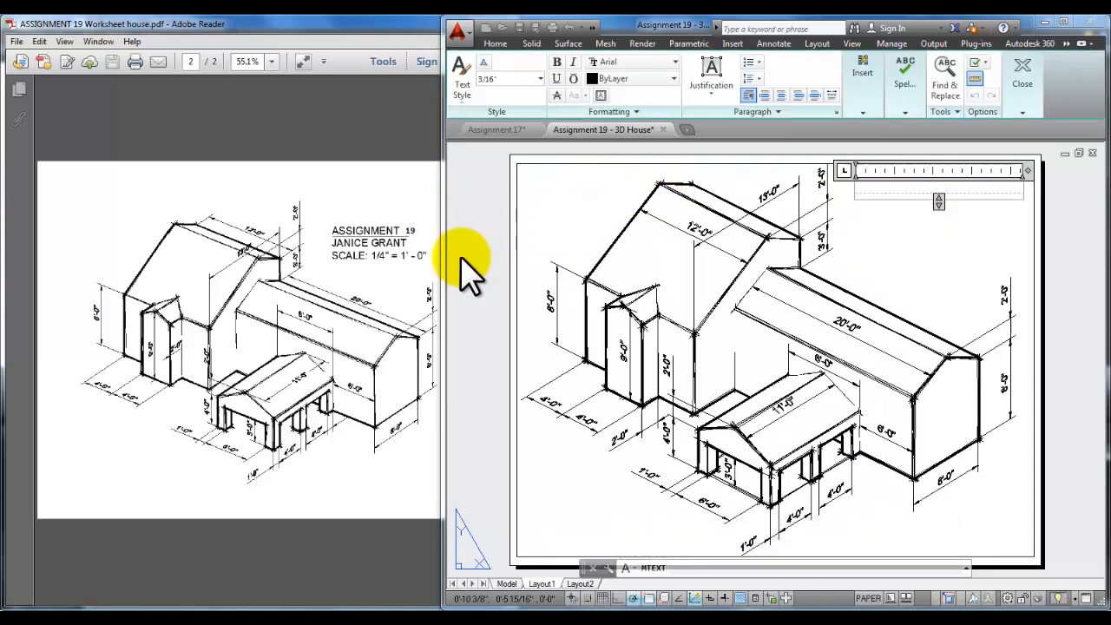
mouse_move(860, 226)
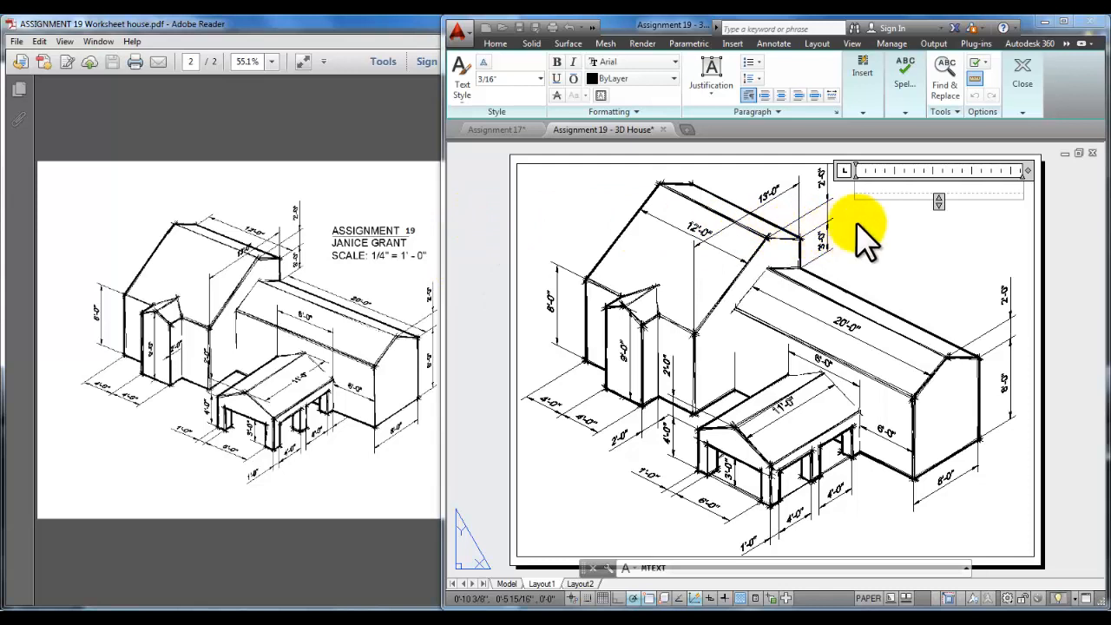
mouse_move(590, 261)
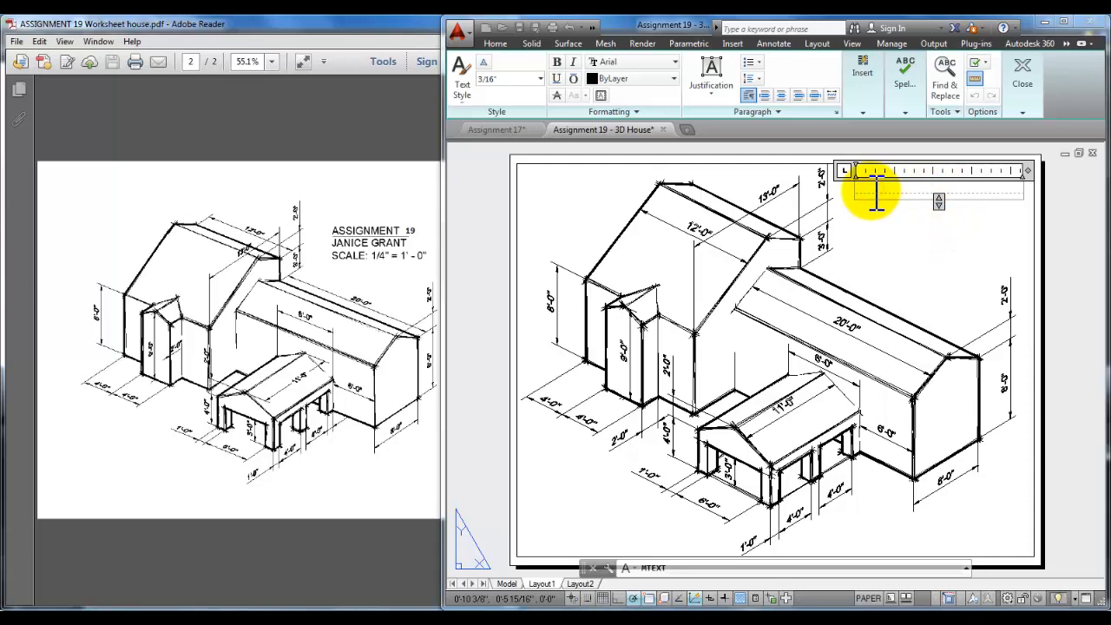
Type 'ASSIGNMENT 19', the name 'JANICE GRANT' and 'SCALE: 1/4" = 1'-0"'.
type("ASSIGN")
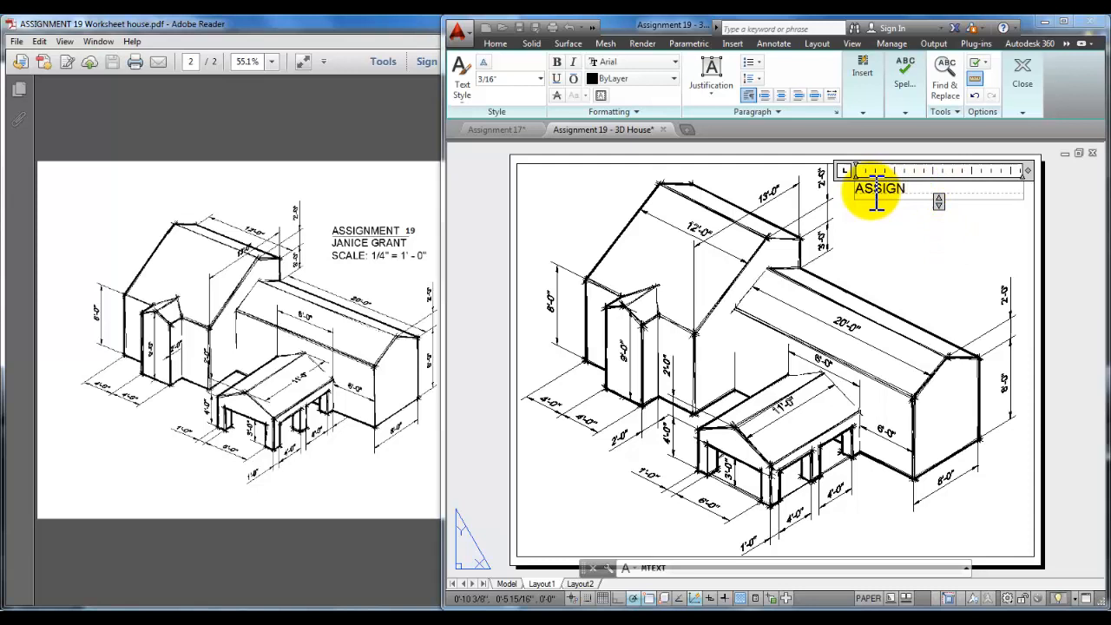
type("MENT")
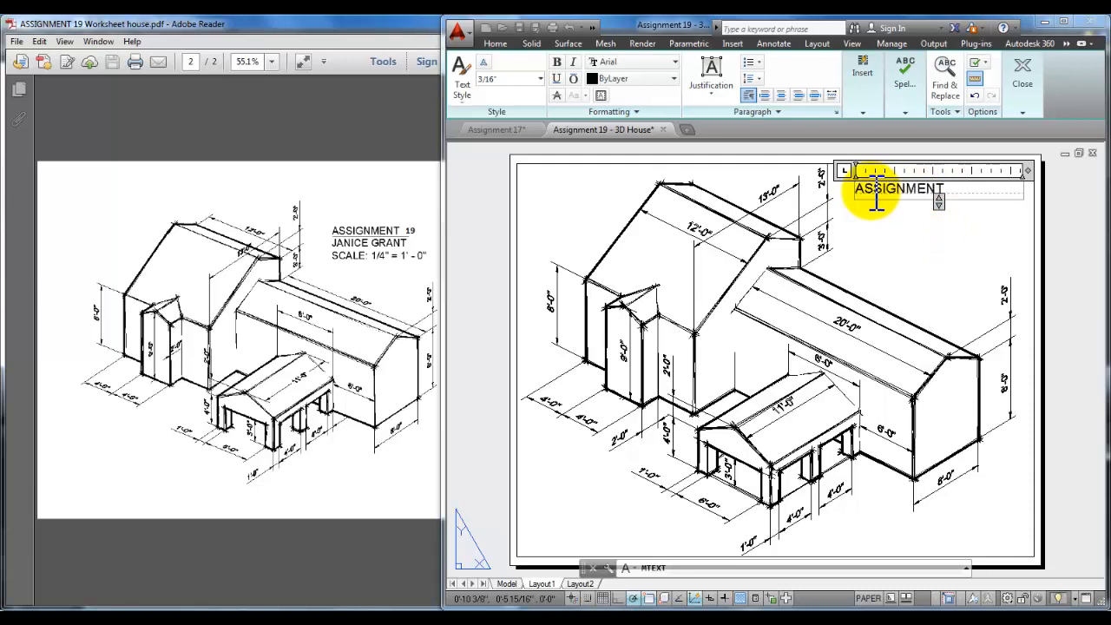
type("1")
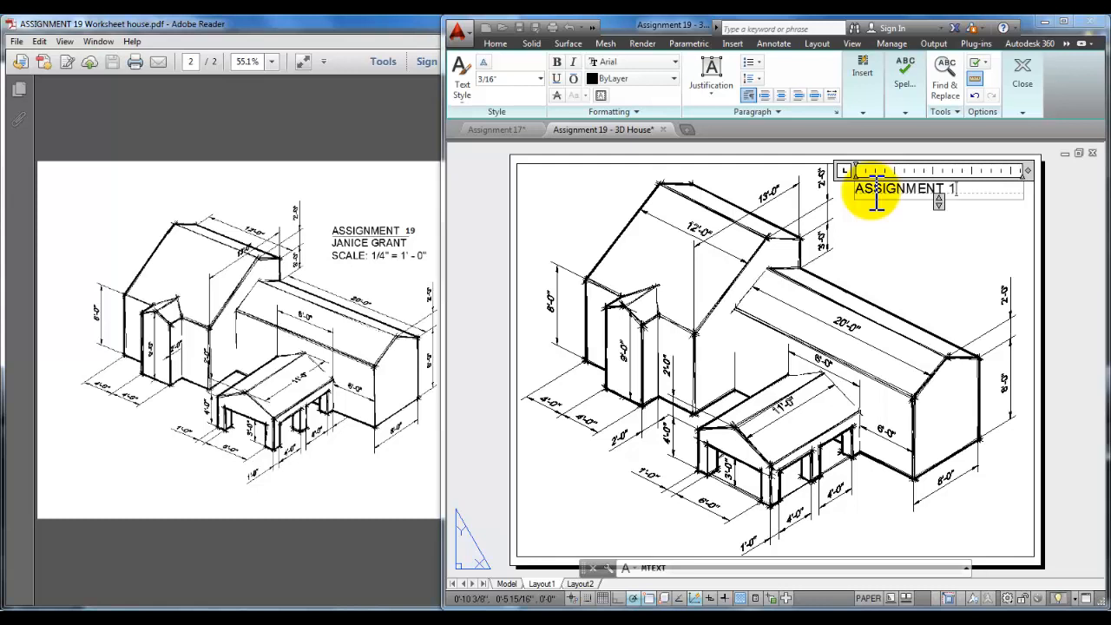
type("JANICE GRANT")
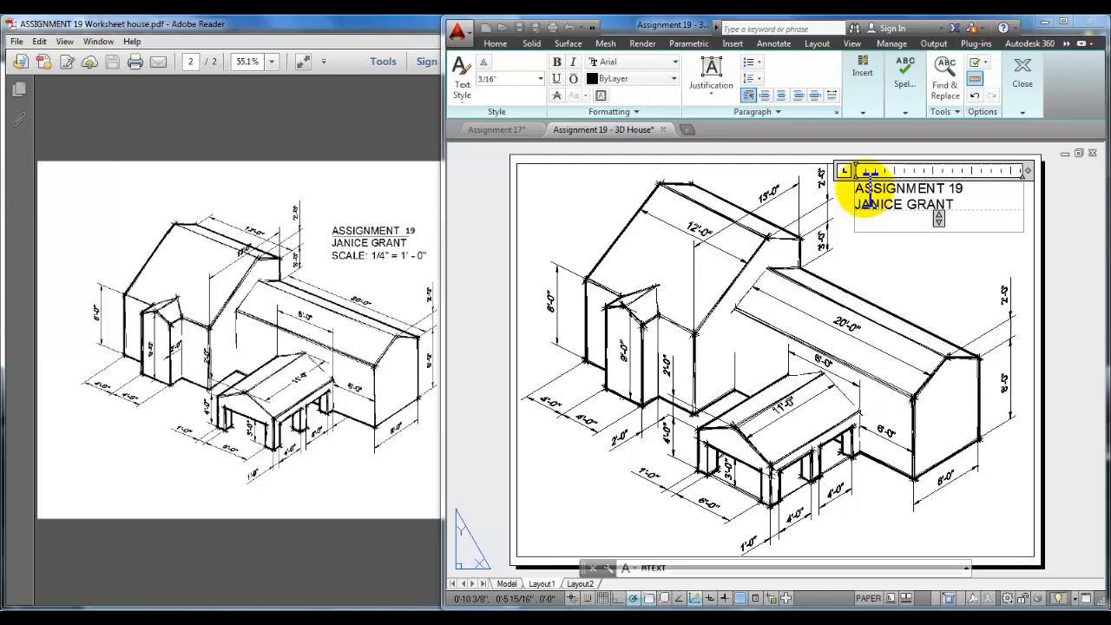
type("SCALE:")
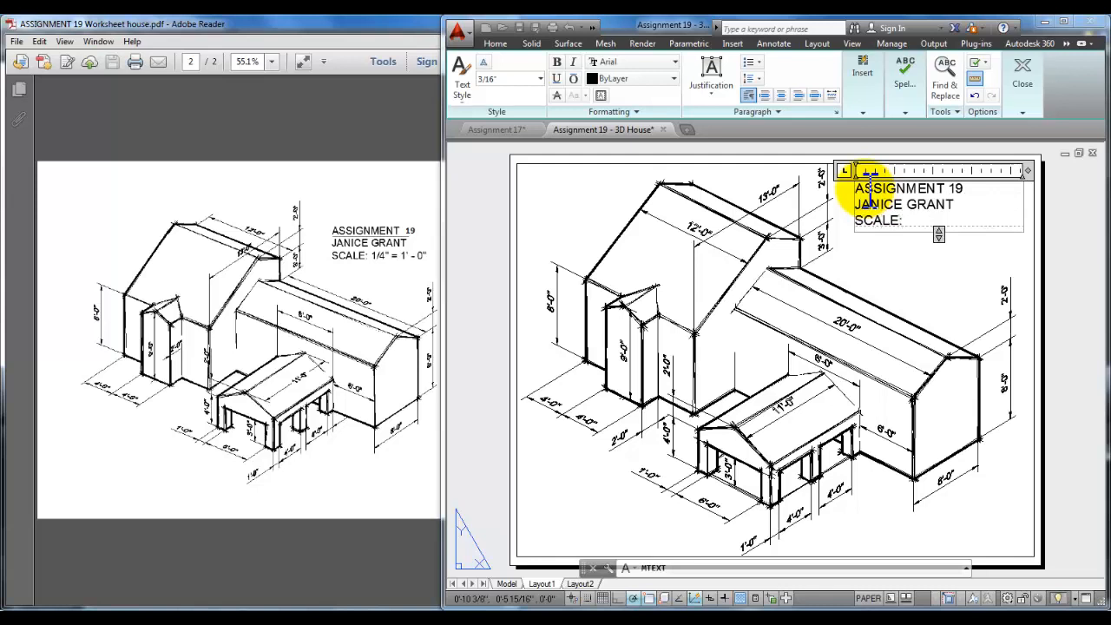
type("1/4\"")
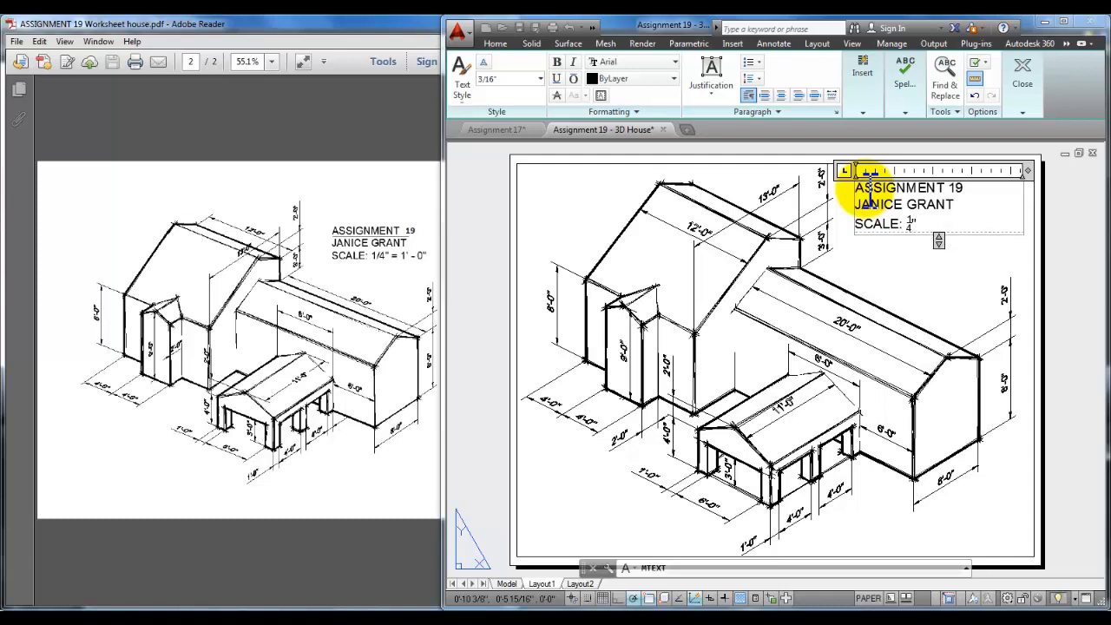
type("=")
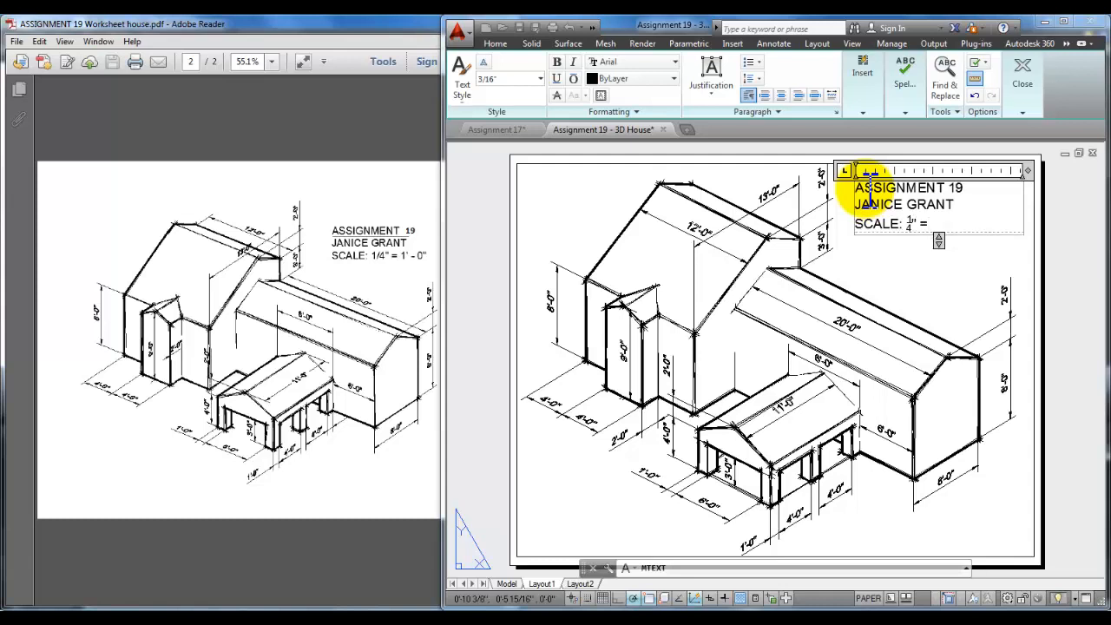